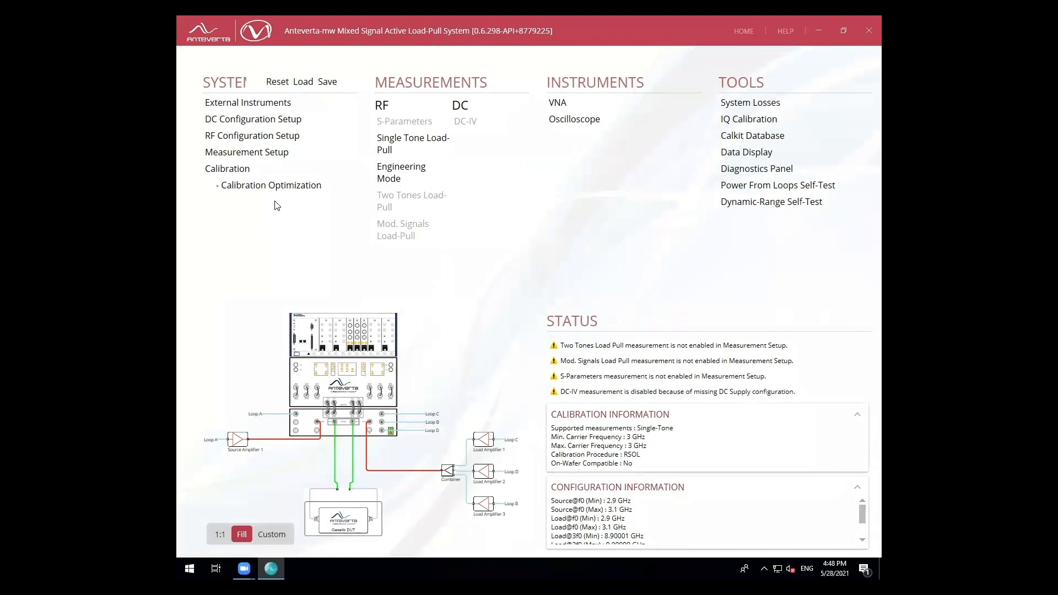
# Review Source Amplifier 1 and Load Amplifier 3 start/end frequencies in the system setup
pyautogui.click(252, 135)
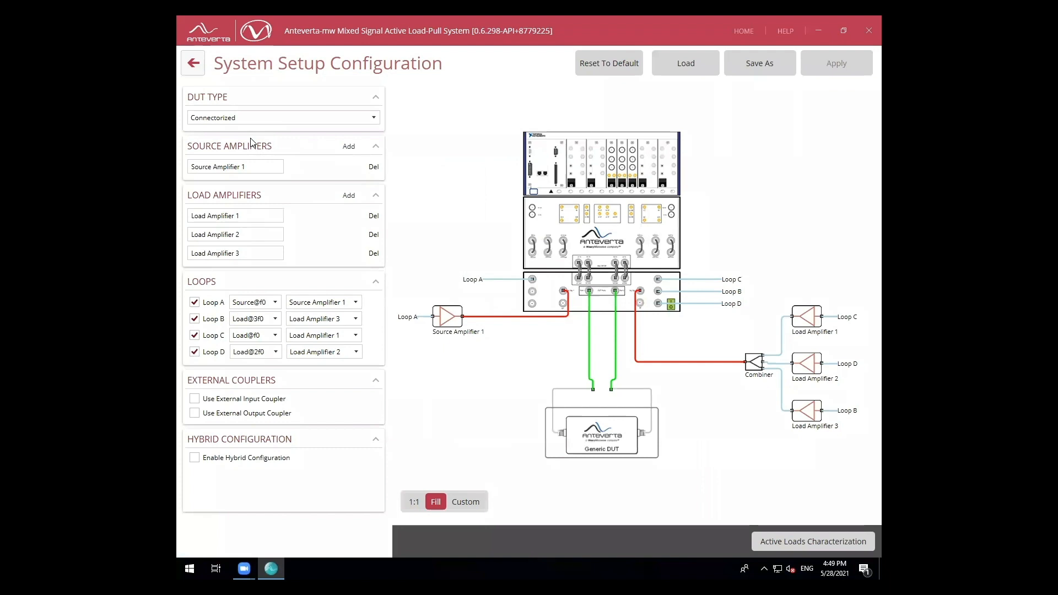
pyautogui.click(448, 315)
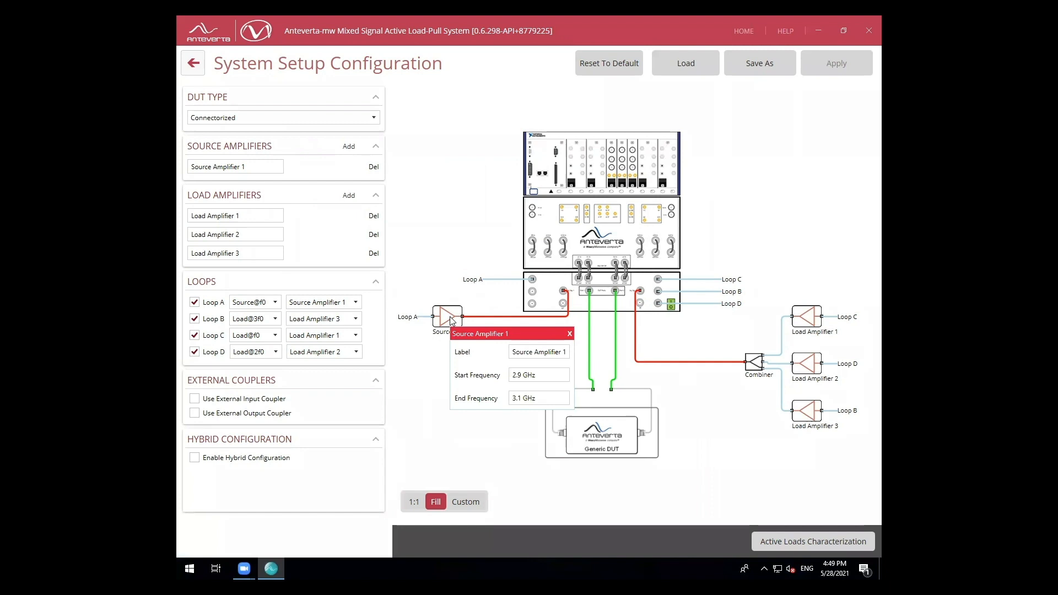
pyautogui.click(569, 334)
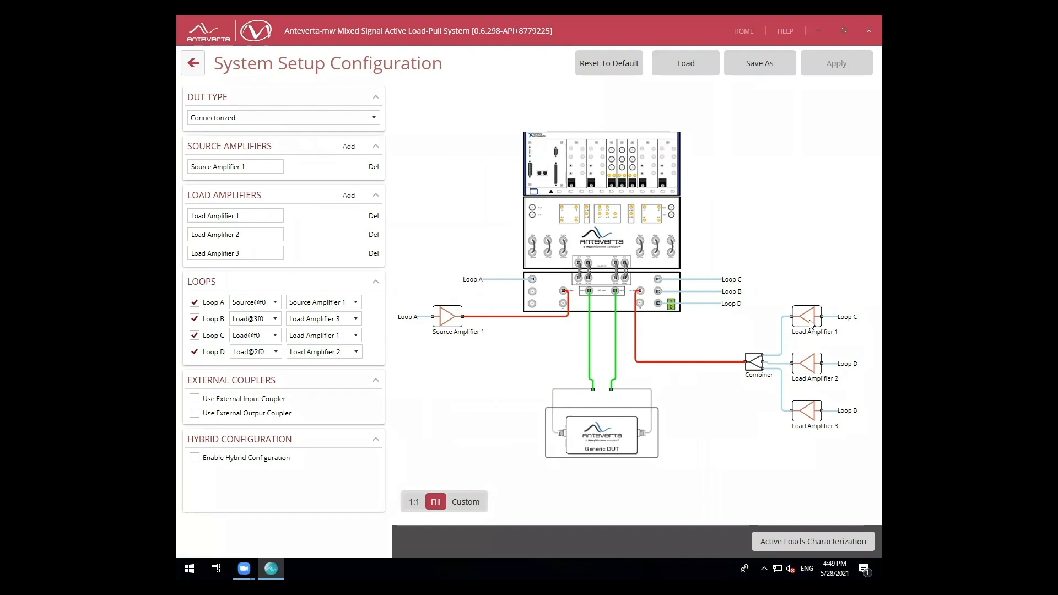
pyautogui.click(806, 363)
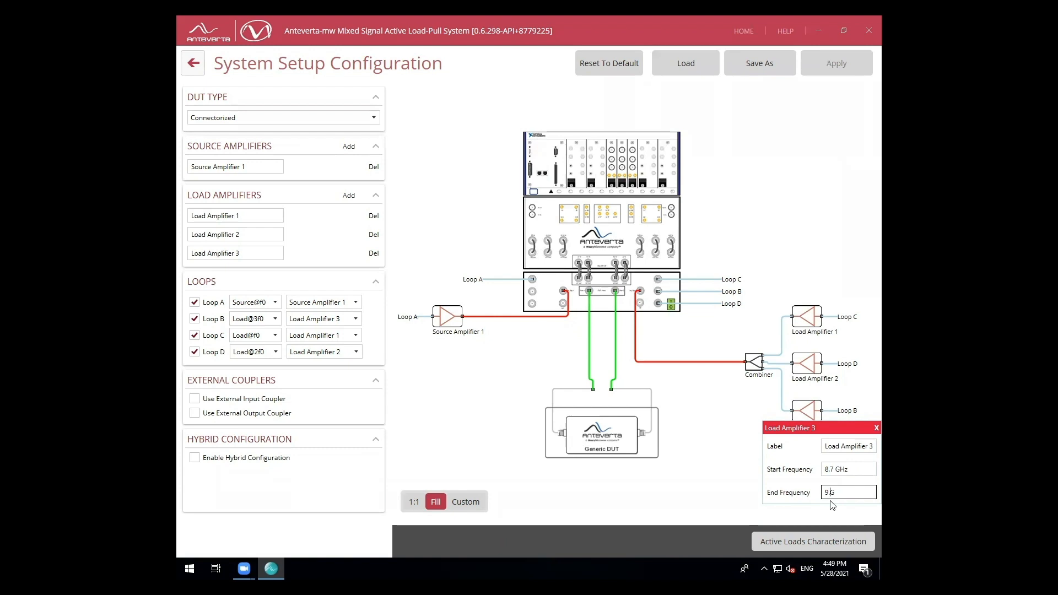
pyautogui.click(877, 427)
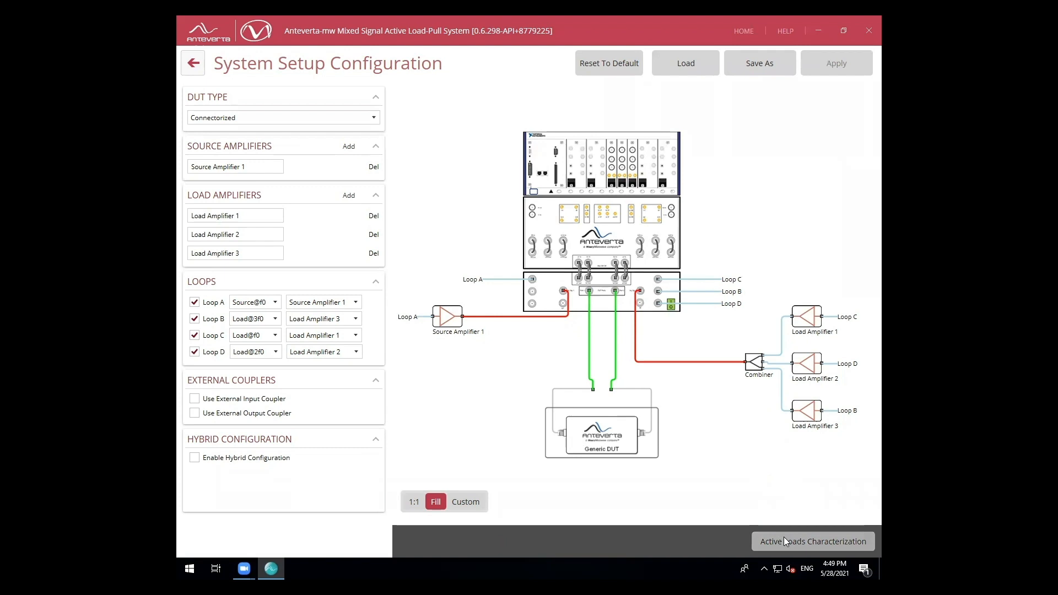
# Start the active loads characterization measurement and confirm its pre-measurement conditions
pyautogui.click(812, 541)
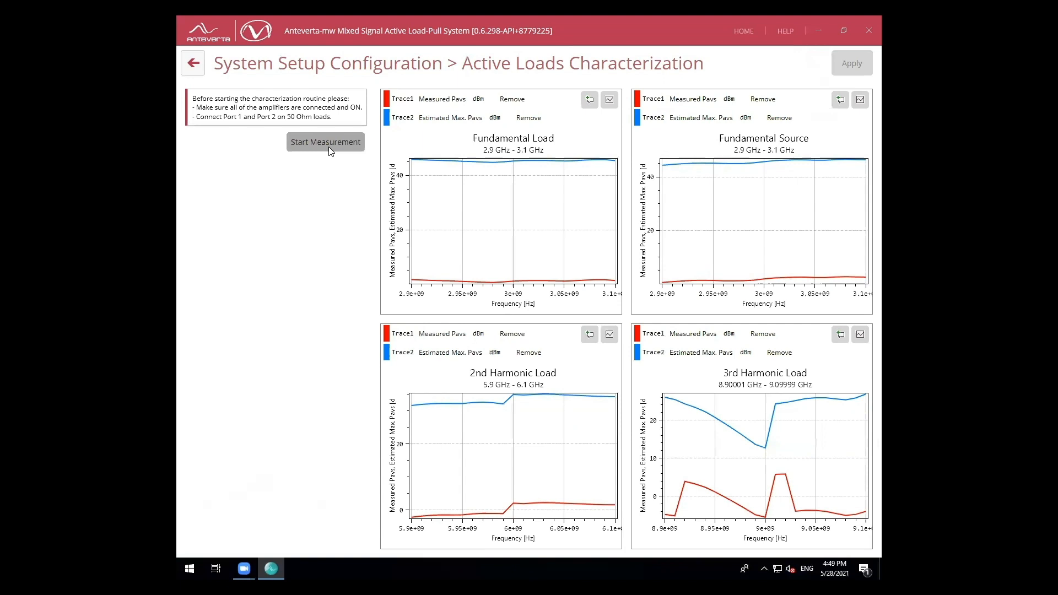
pyautogui.click(325, 142)
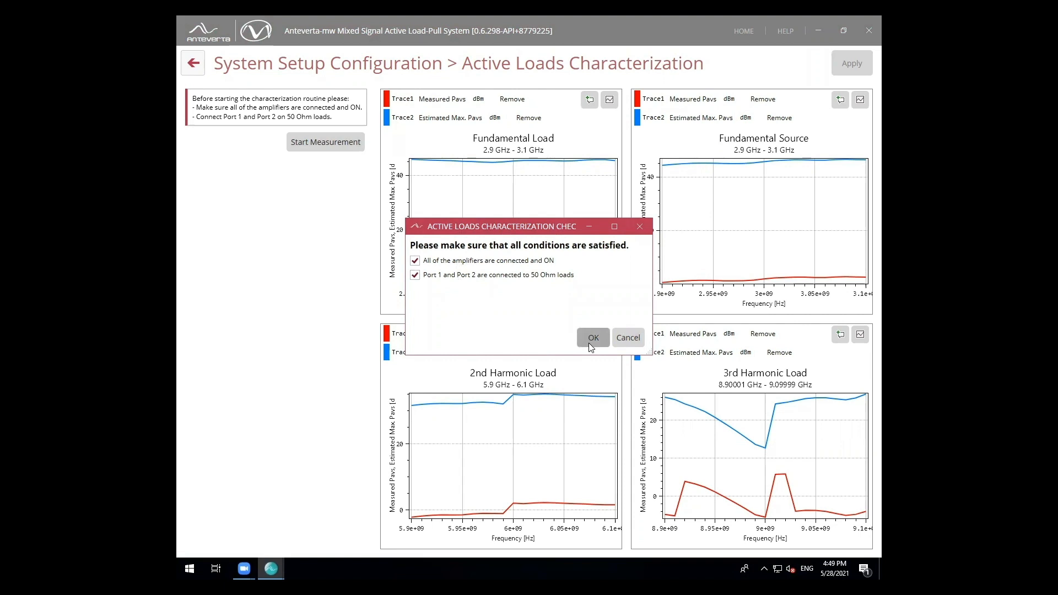
pyautogui.click(593, 337)
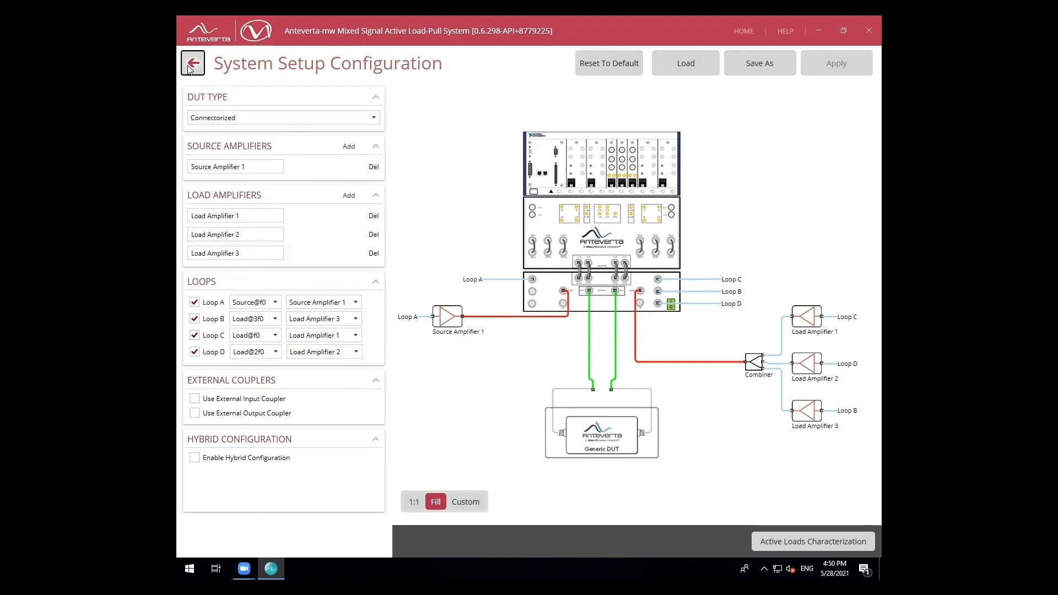
# Enable single-tone load-pull with harmonic measurement to order 3 and apply the measurement setup
pyautogui.click(192, 63)
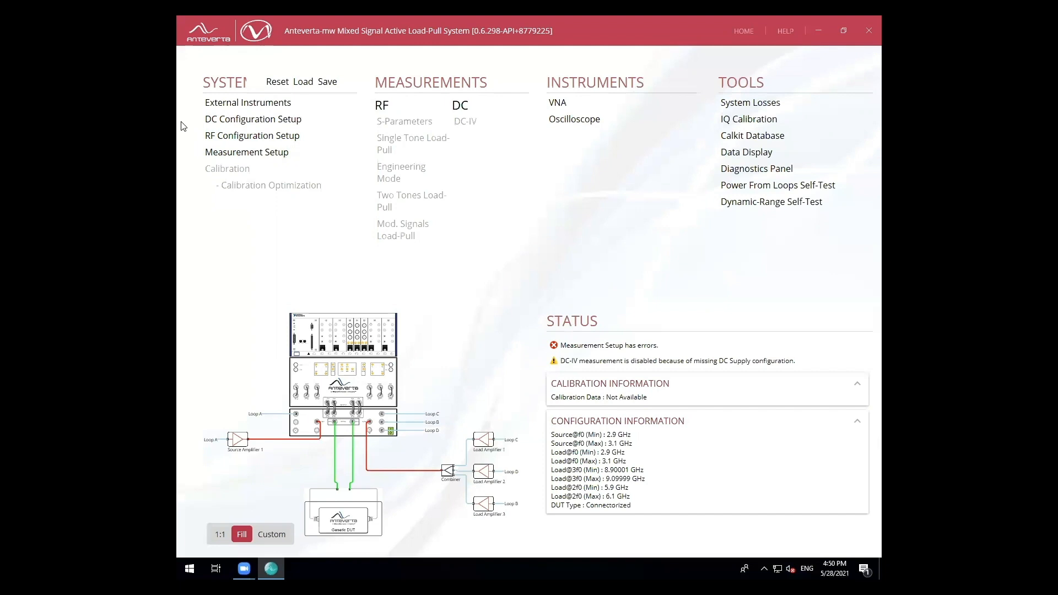
pyautogui.click(246, 152)
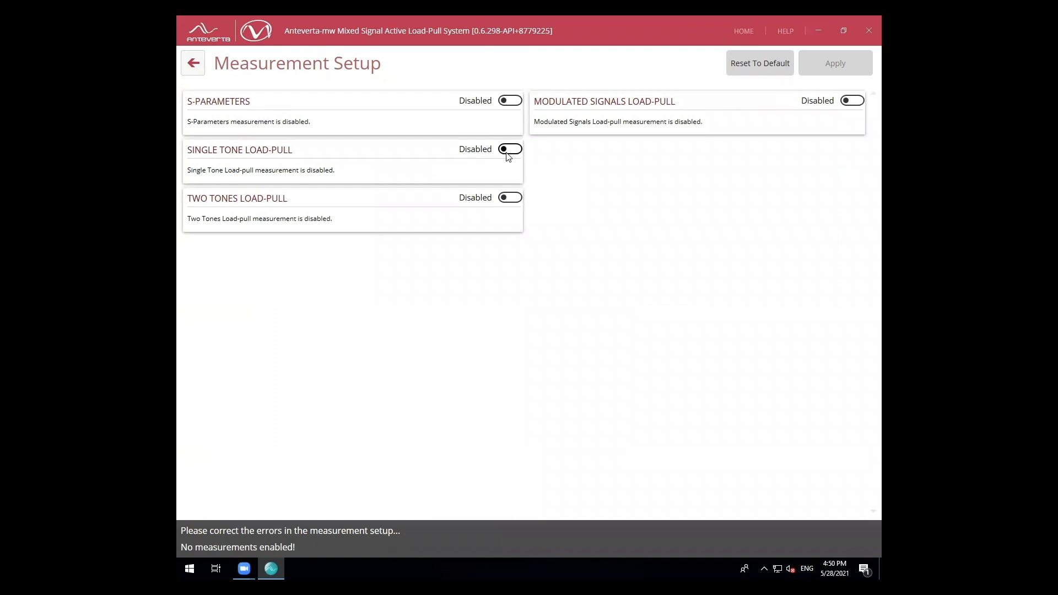
pyautogui.click(509, 148)
pyautogui.write('3G')
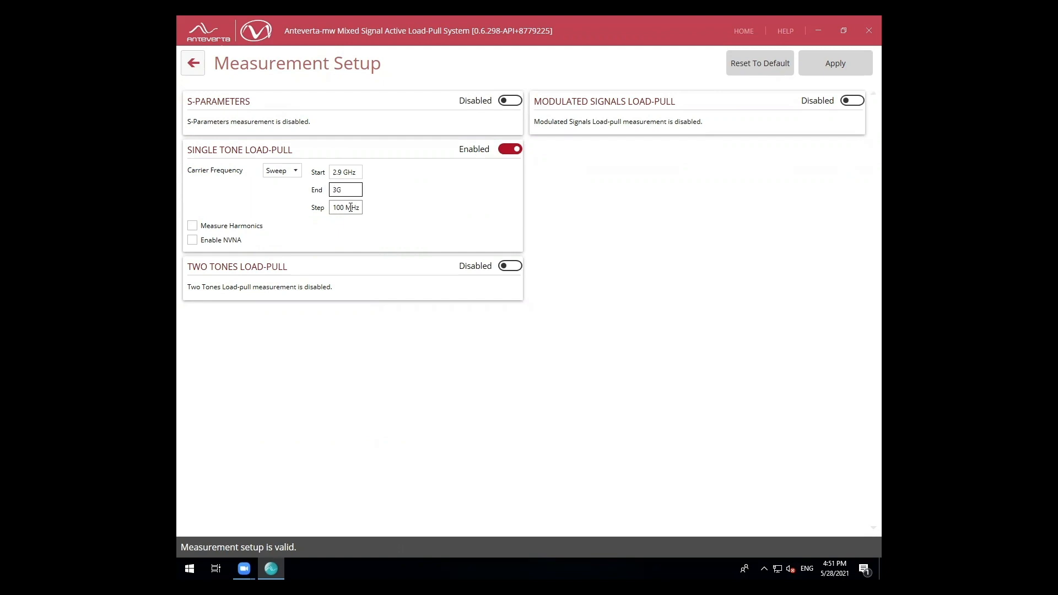
pyautogui.click(192, 225)
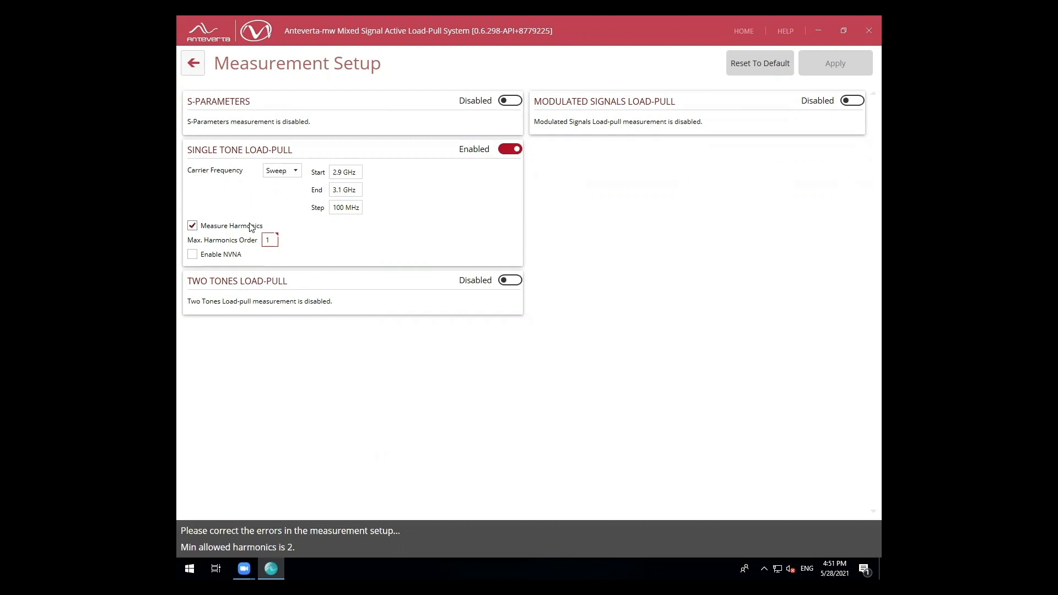
pyautogui.write('3')
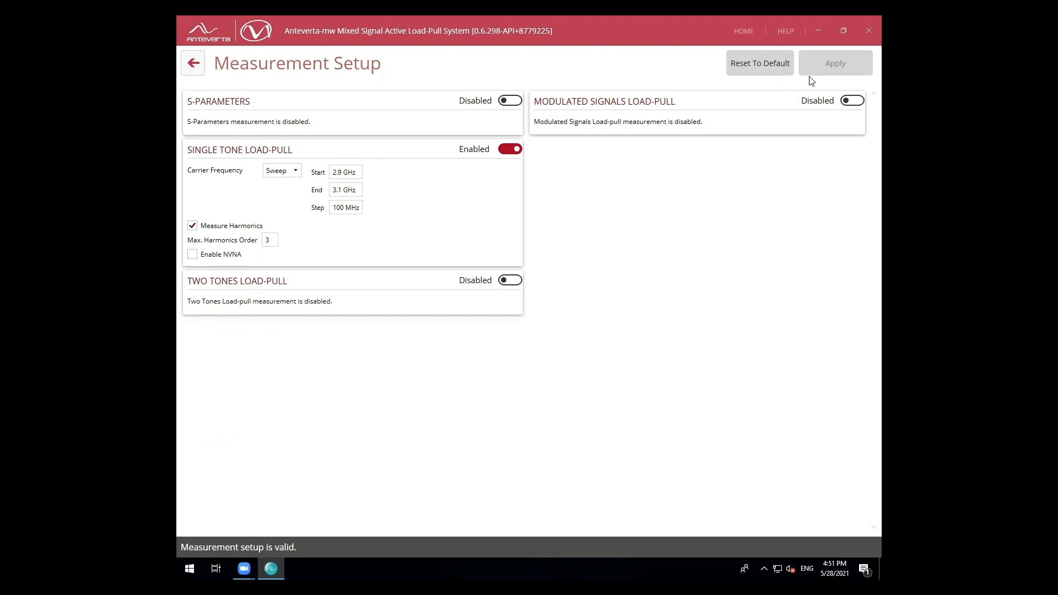
pyautogui.click(193, 63)
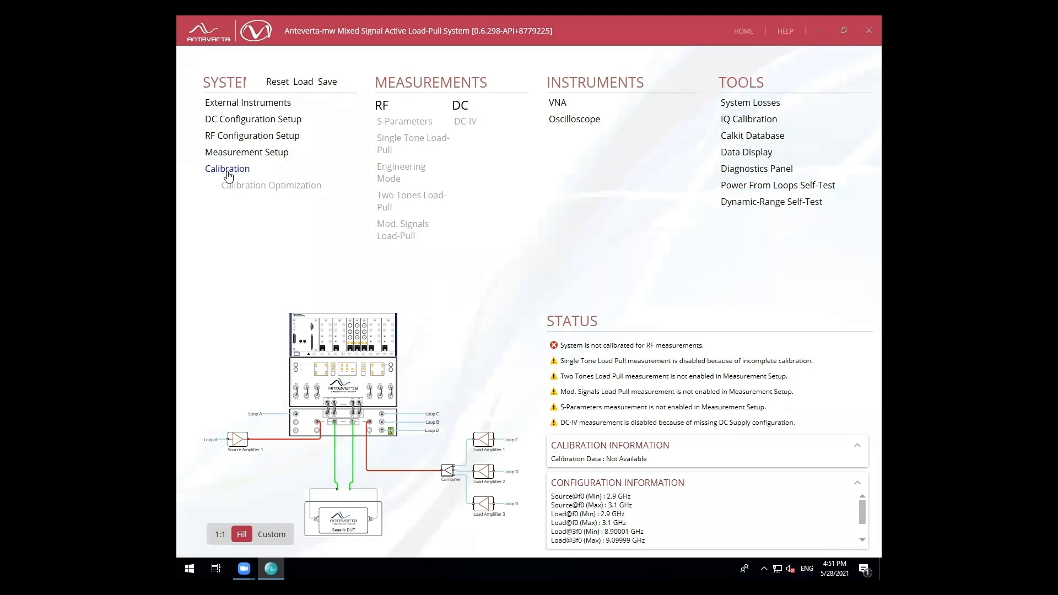
# Start a SOLT vector calibration with the male Maury calkit on port 1
pyautogui.click(227, 169)
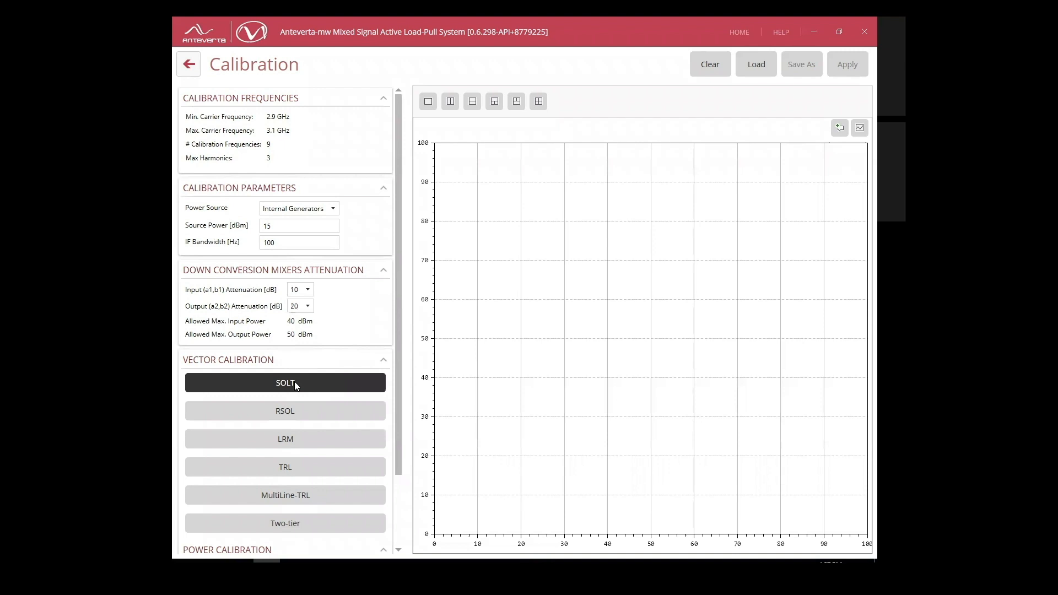
pyautogui.click(285, 382)
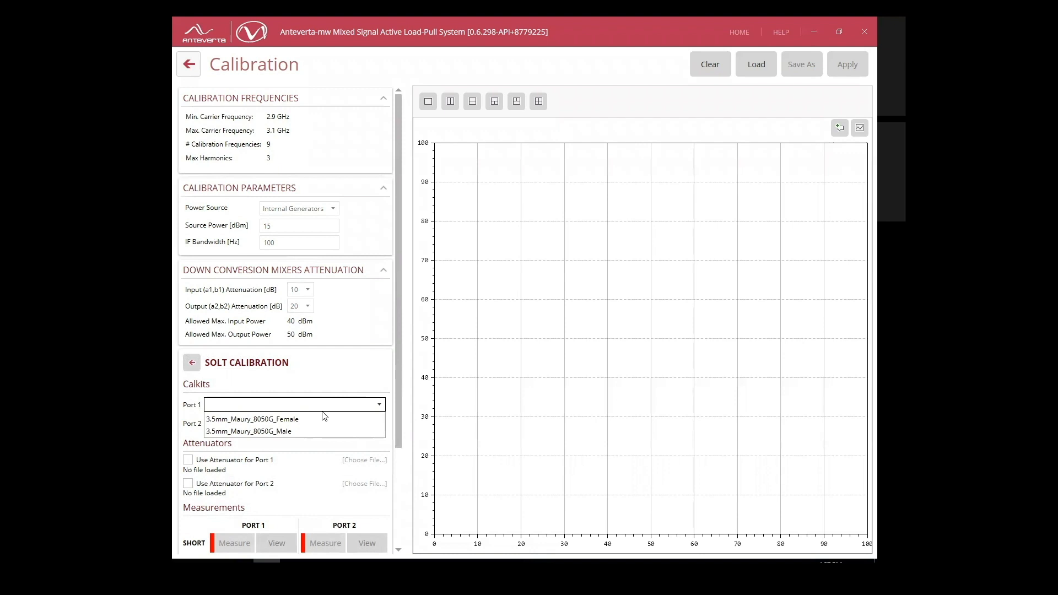
pyautogui.click(248, 431)
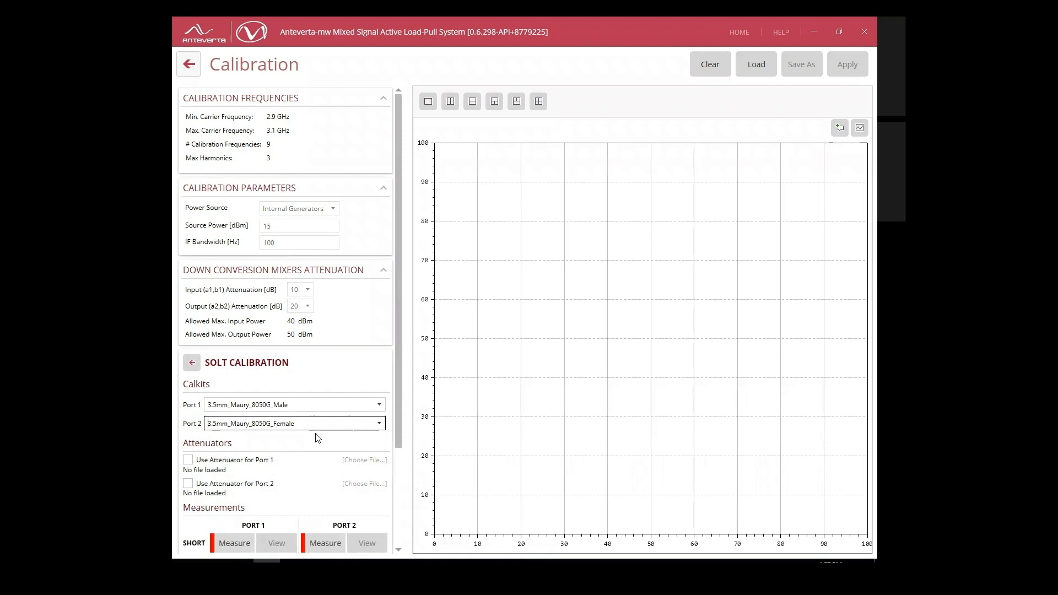
pyautogui.scroll(-3)
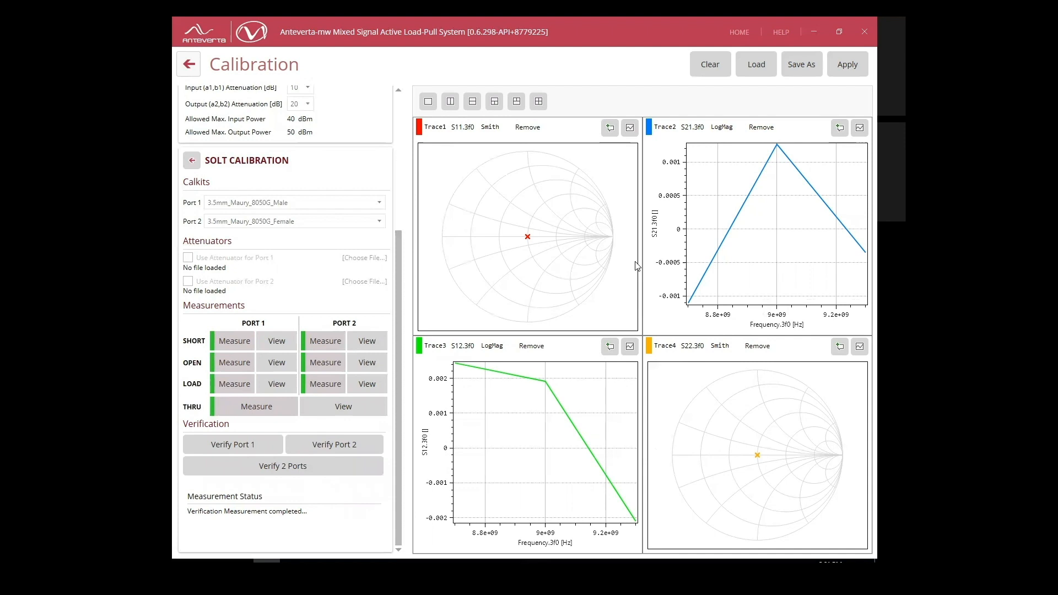
# Show Trace2 as S21.f0, apply the SOLT calibration and return to the calibration overview
pyautogui.click(681, 127)
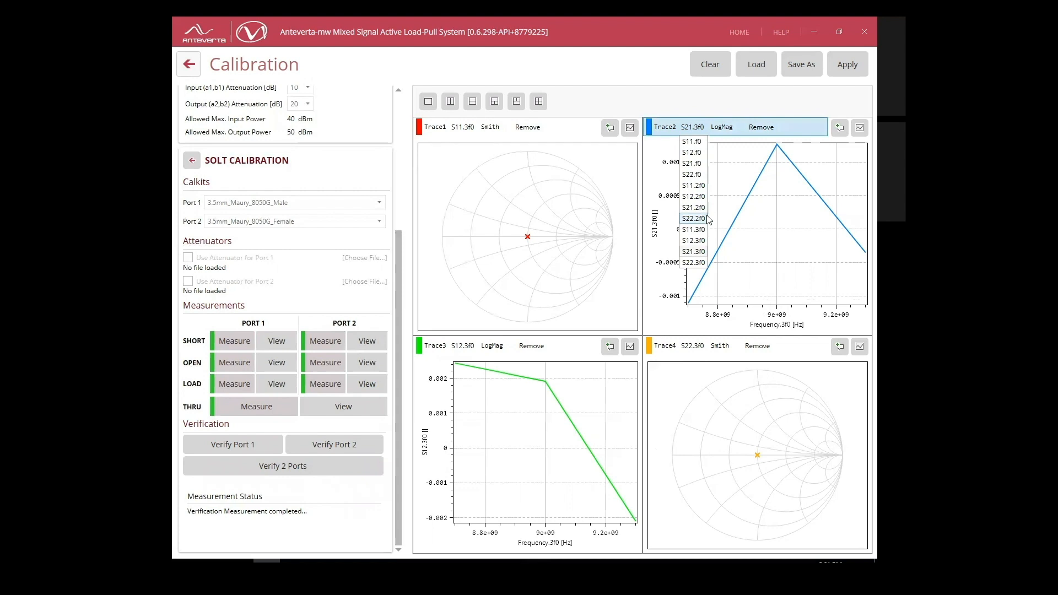
pyautogui.click(691, 163)
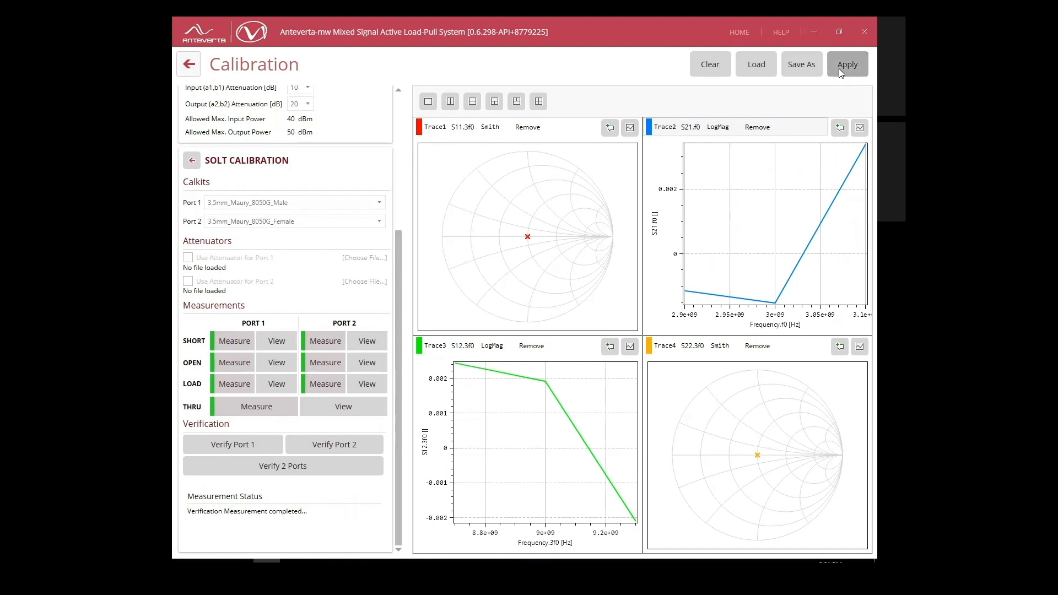
pyautogui.click(847, 64)
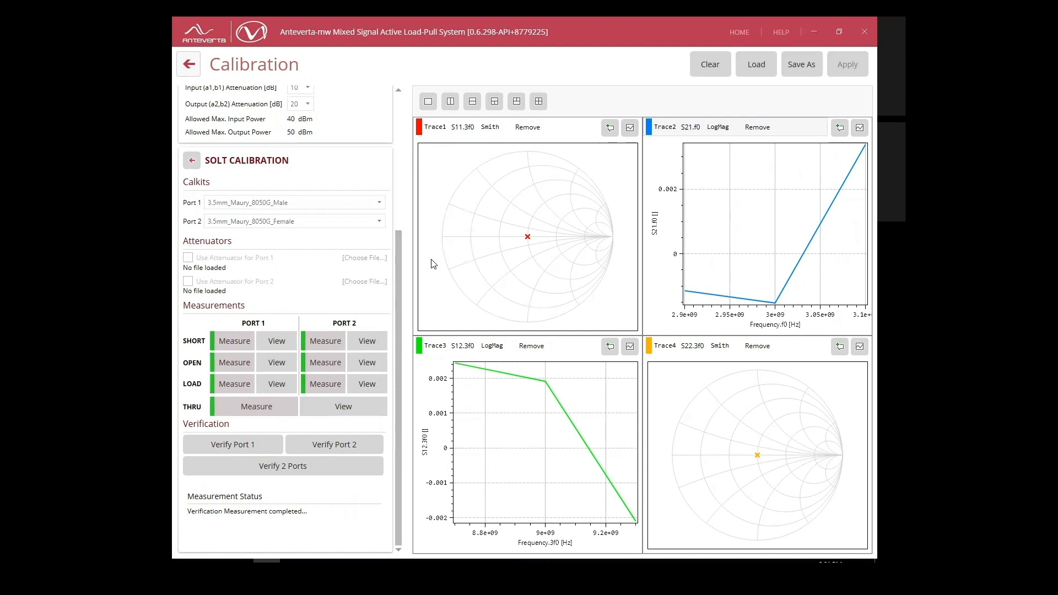
pyautogui.click(192, 160)
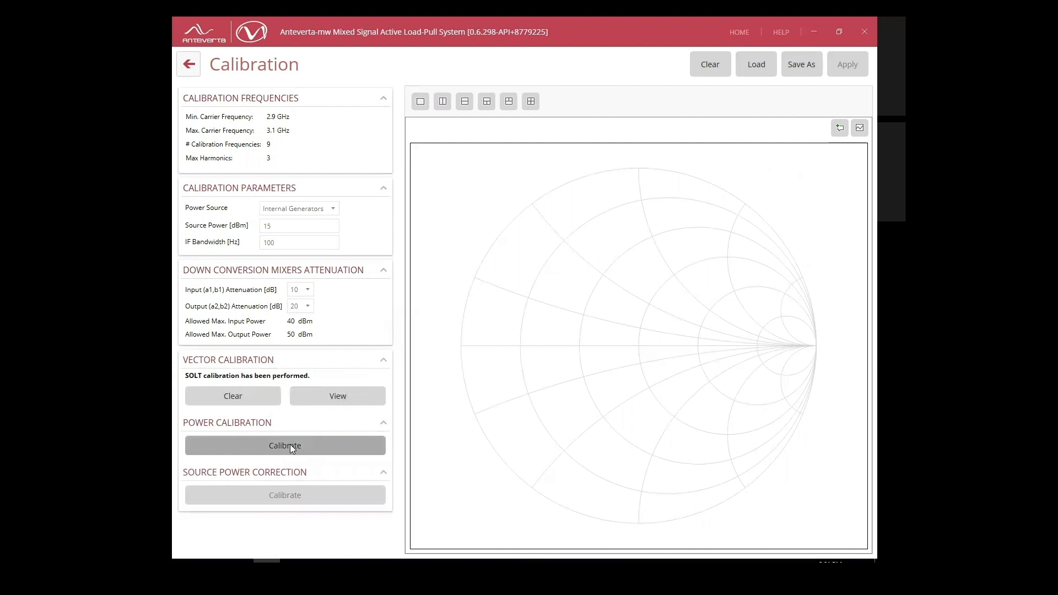
# Run the power calibration measurement on port 1 using the power meter
pyautogui.click(284, 445)
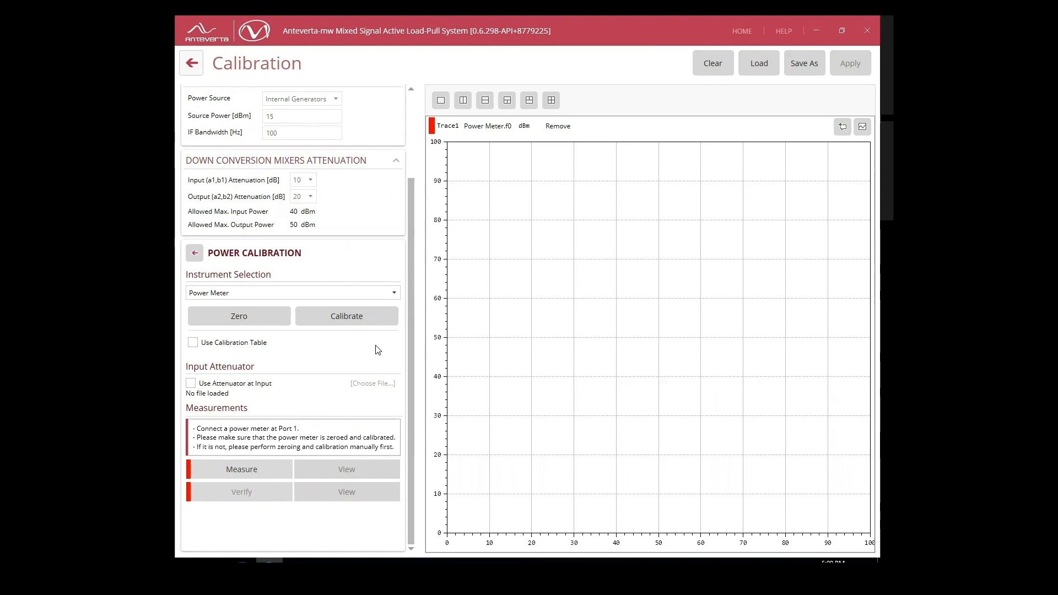
pyautogui.click(238, 469)
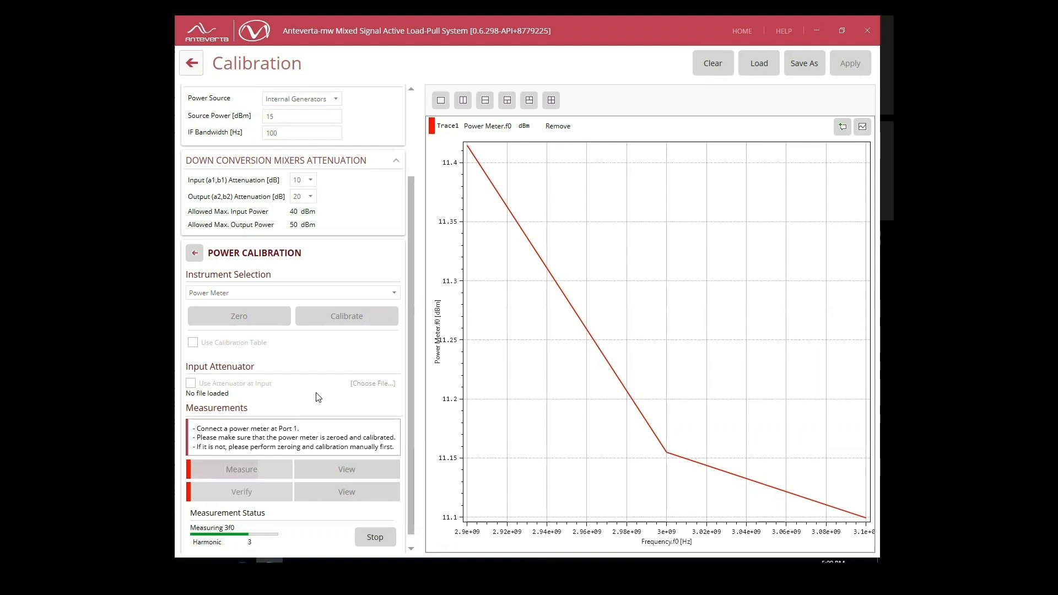
pyautogui.click(238, 469)
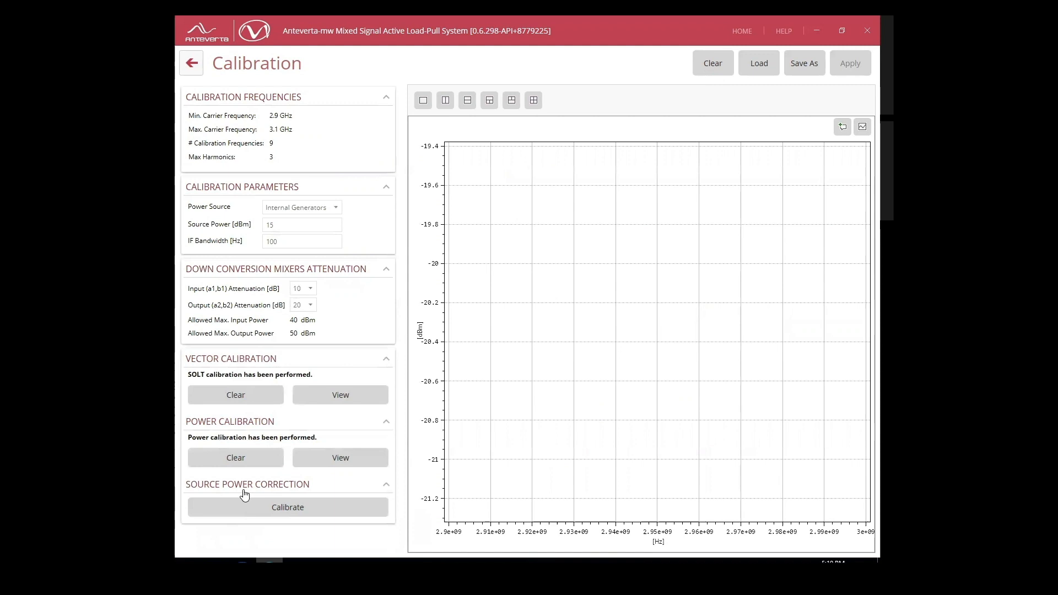
# Run the source power correction measurement and return to the main overview
pyautogui.click(287, 507)
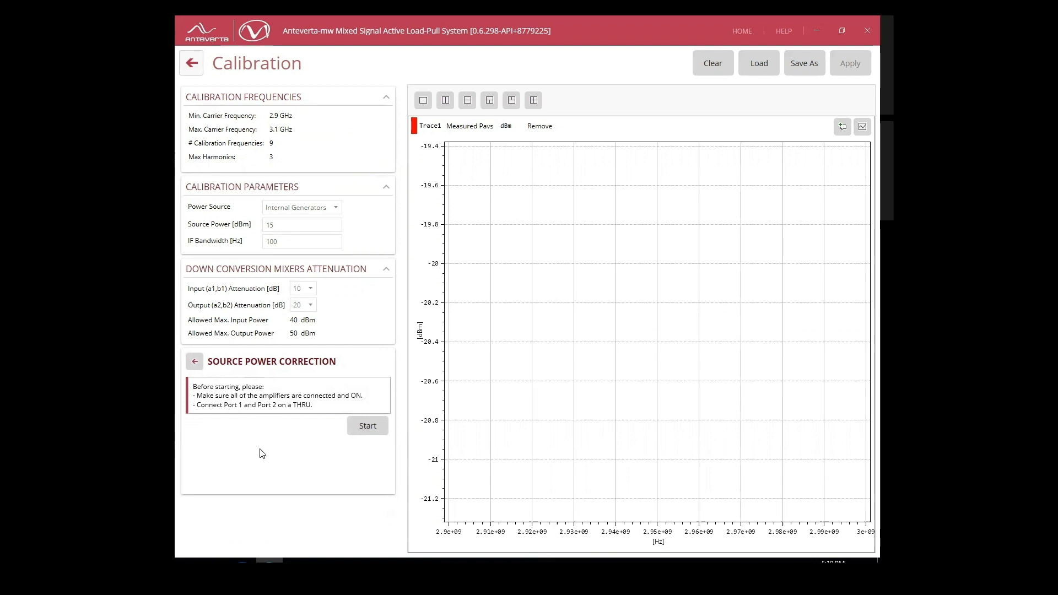
pyautogui.click(367, 425)
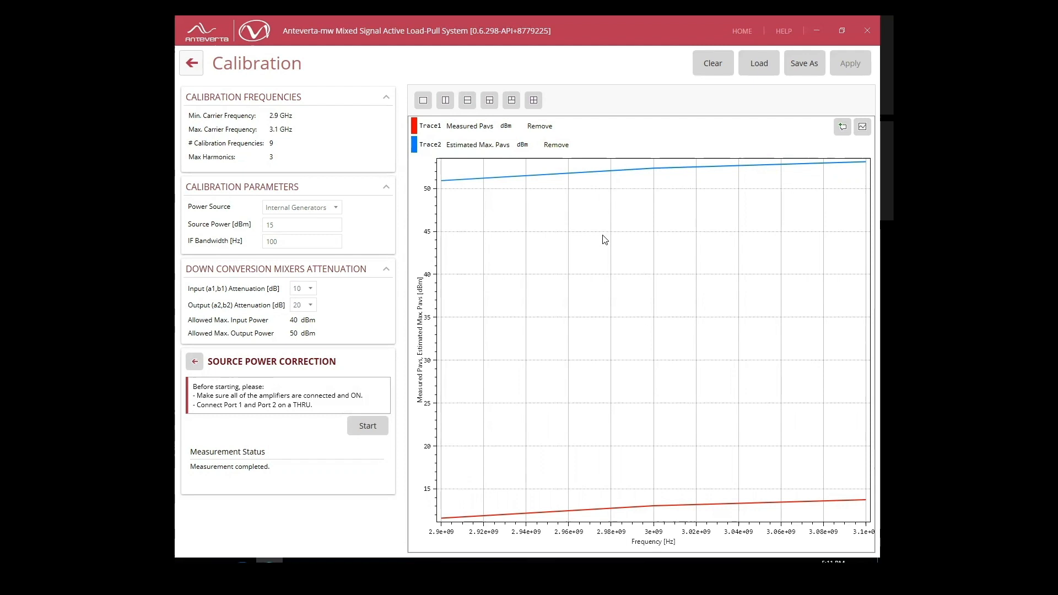
pyautogui.click(803, 63)
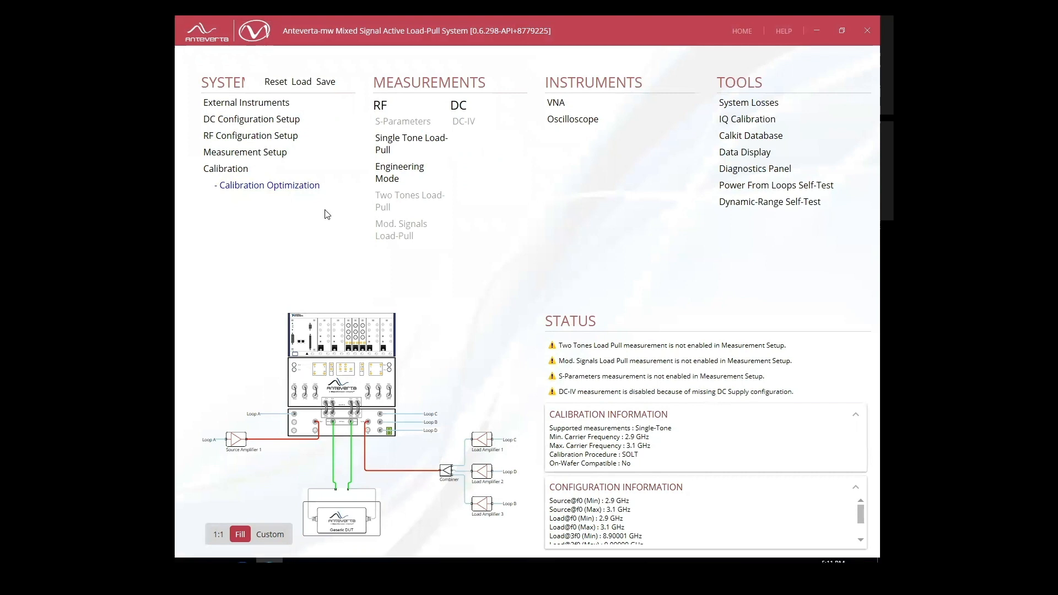
pyautogui.click(270, 185)
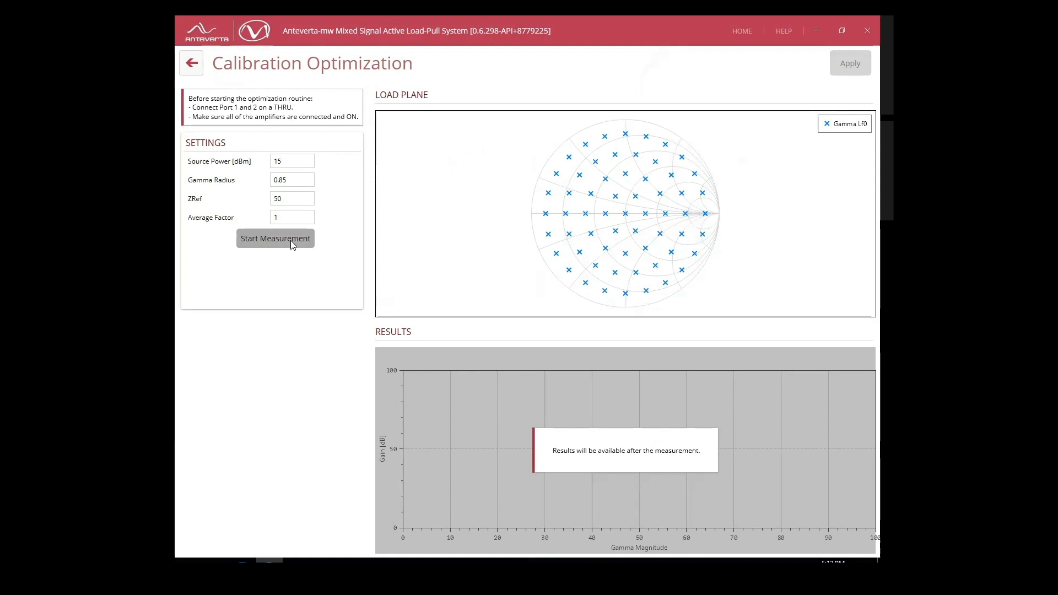
# Run the calibration optimization until completed and return to the main overview
pyautogui.click(274, 238)
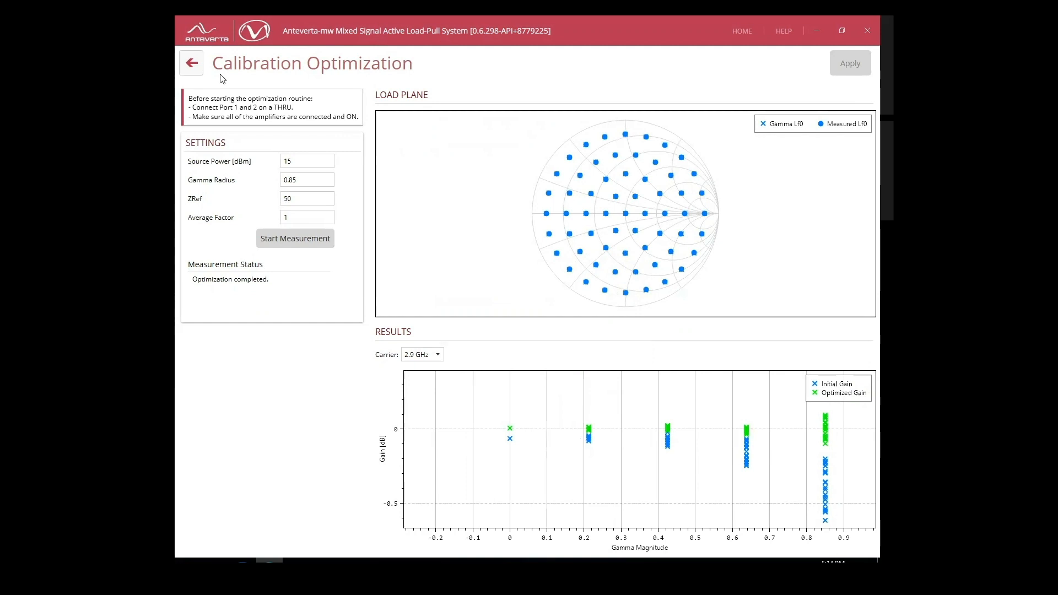
pyautogui.click(192, 62)
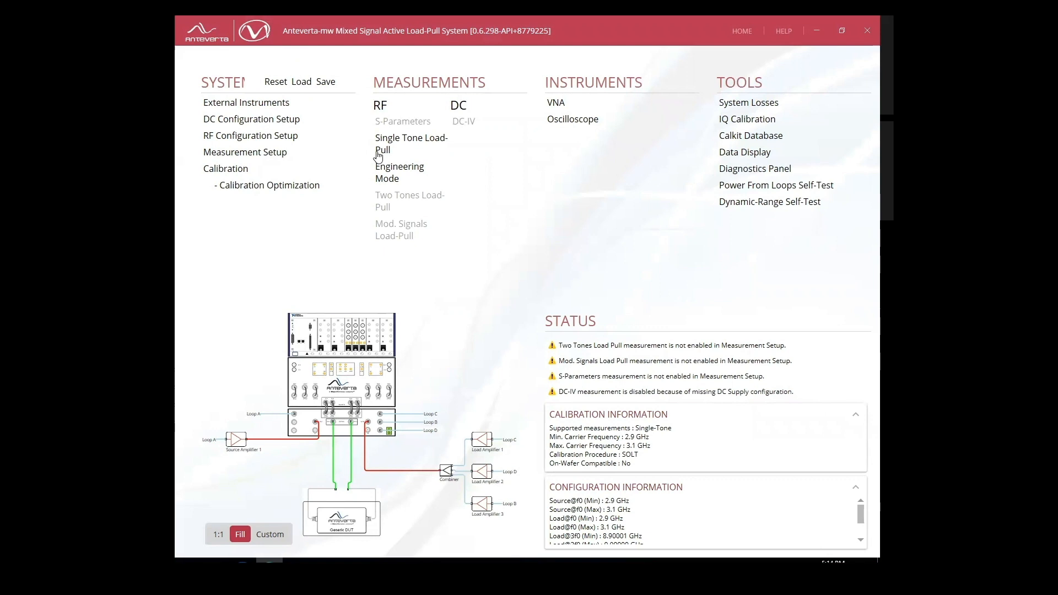
# Define a circular fundamental load sweep of radius 0.8 with 0.4 spacing for single-tone load pull
pyautogui.click(411, 144)
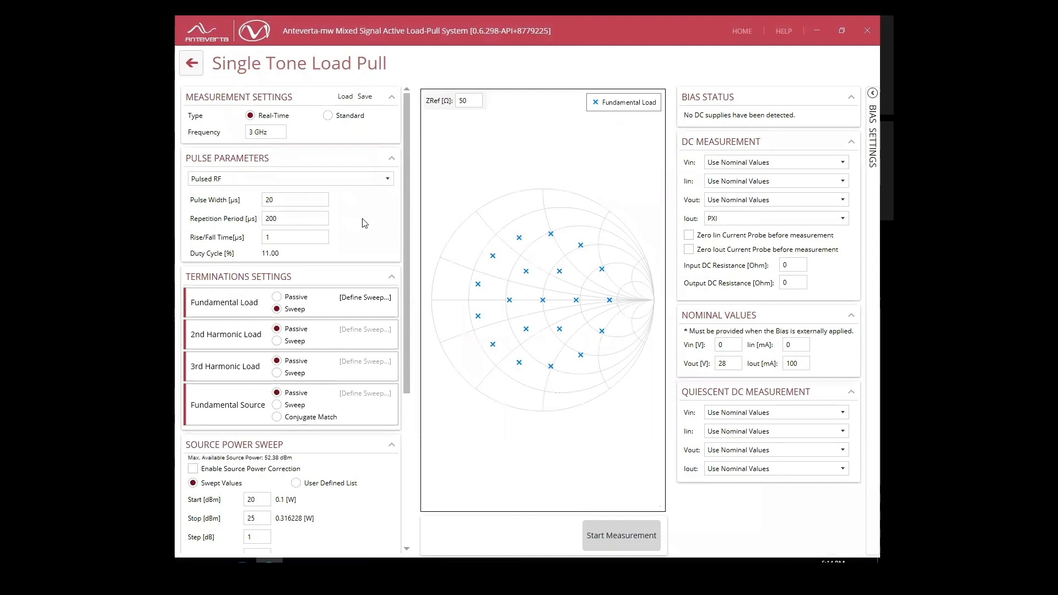
pyautogui.moveTo(322, 162)
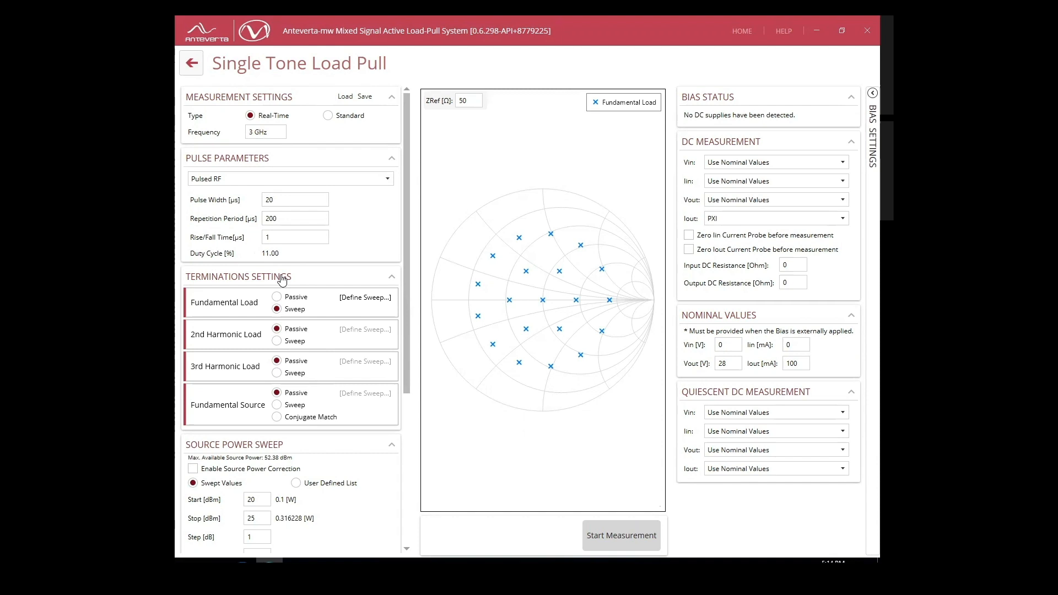
pyautogui.click(364, 297)
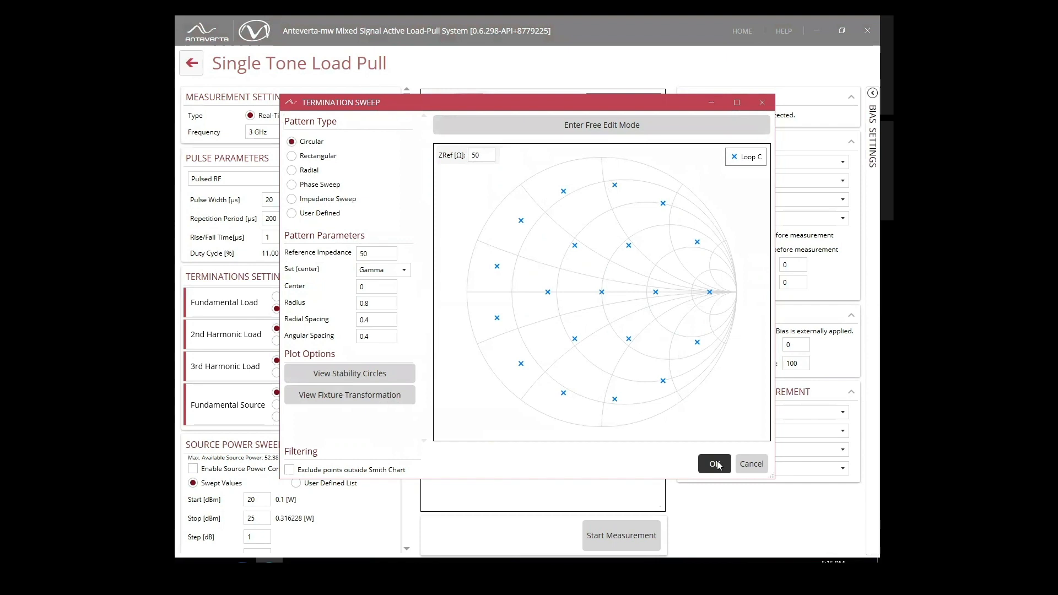
pyautogui.click(715, 463)
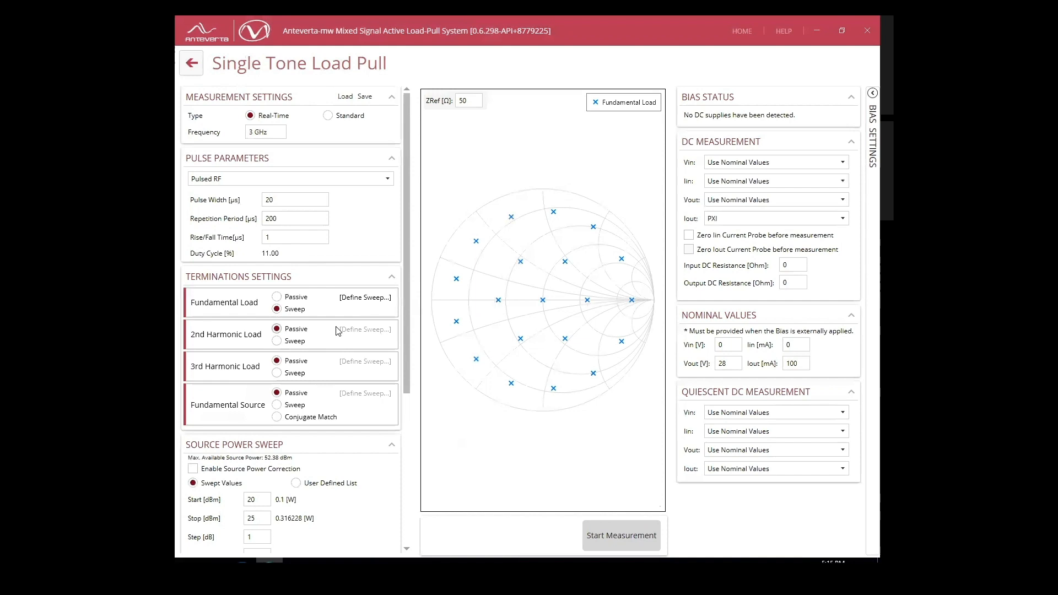
pyautogui.scroll(-3)
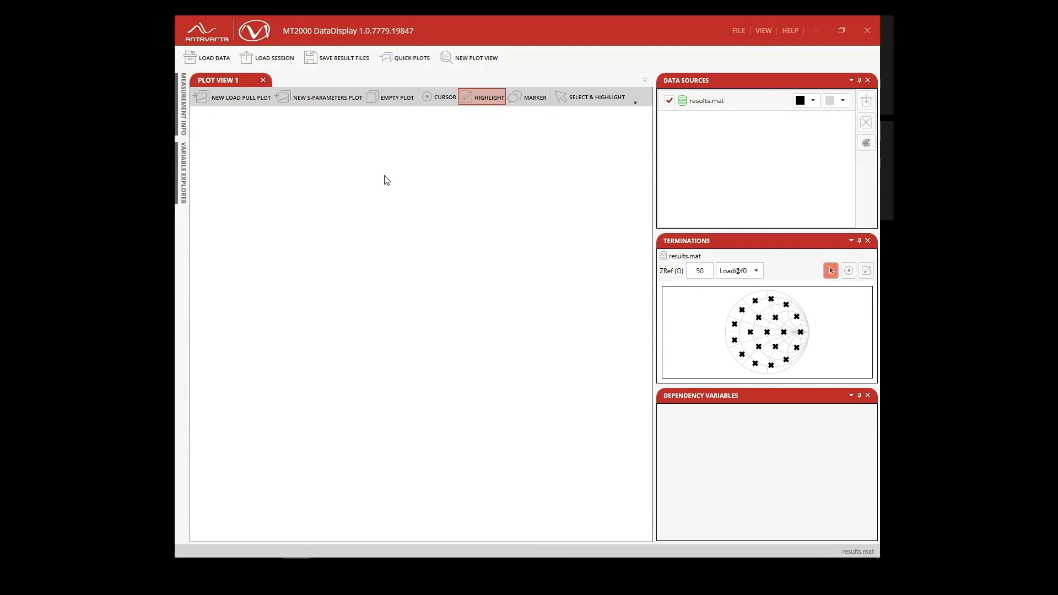
# Close the DataDisplay results viewer to return to the Anteverta home screen
pyautogui.click(409, 58)
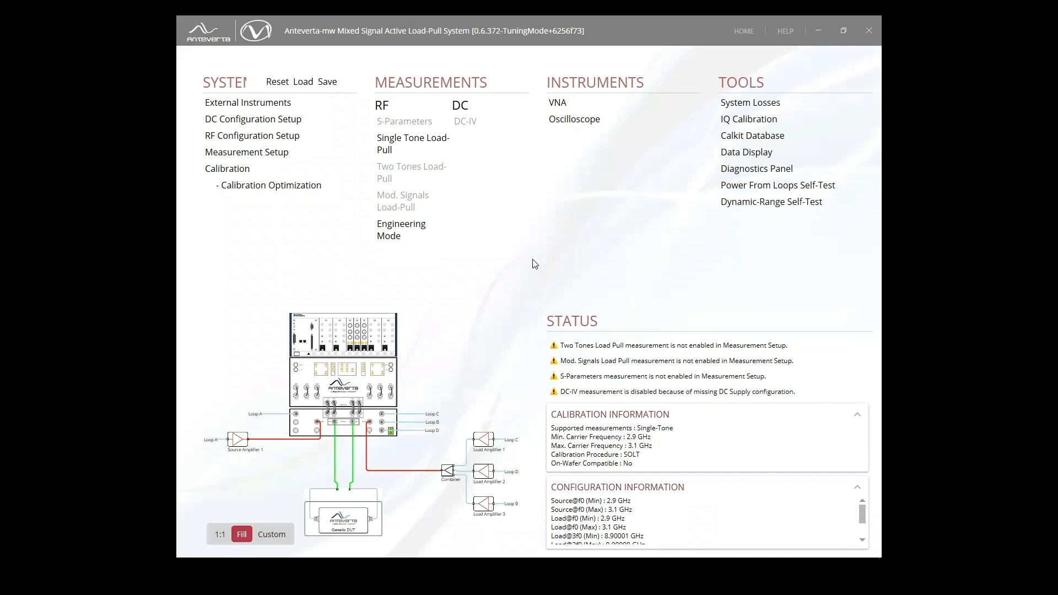
pyautogui.moveTo(382, 143)
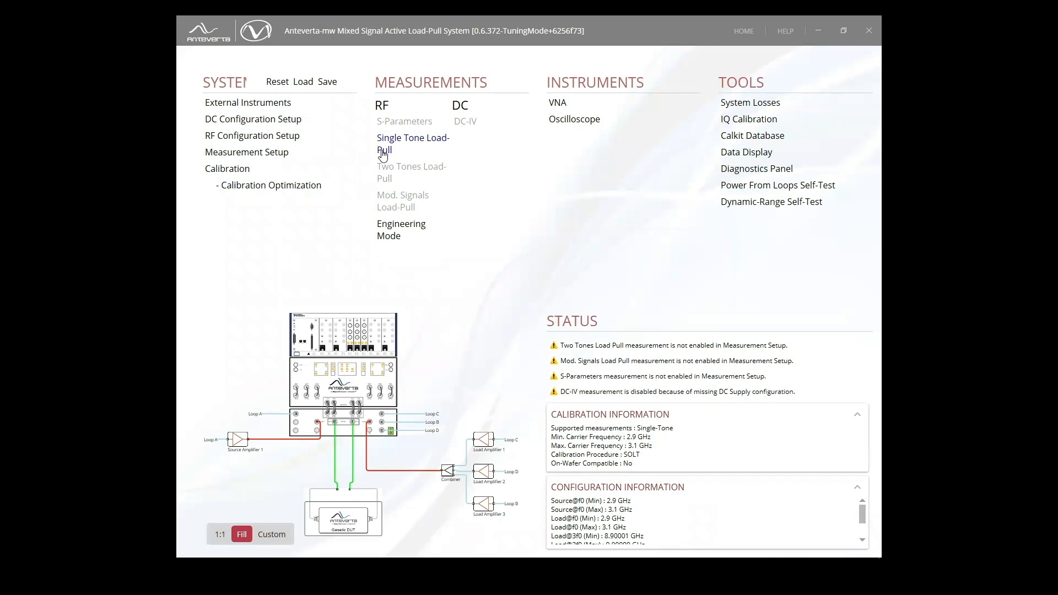
# Bring up the Single Tone Load-Pull measurement page under Measurements > RF
pyautogui.click(412, 143)
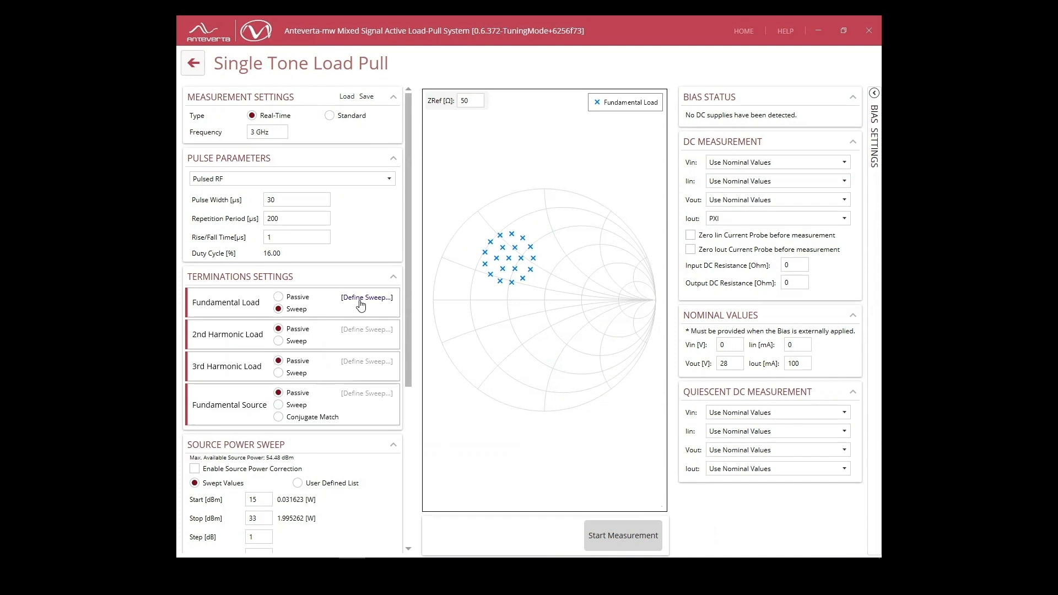
pyautogui.click(366, 297)
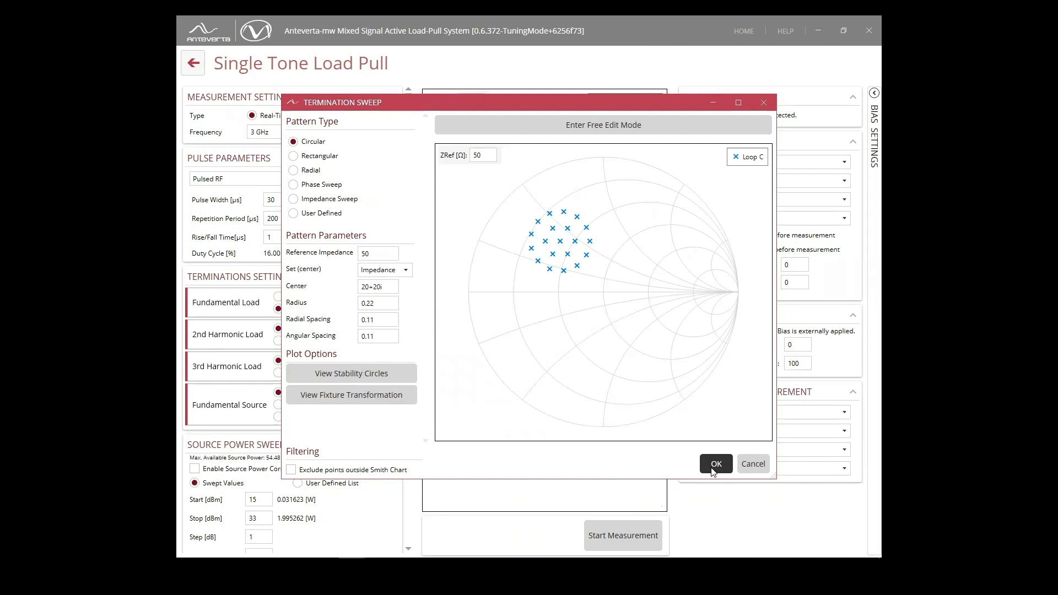
pyautogui.click(715, 464)
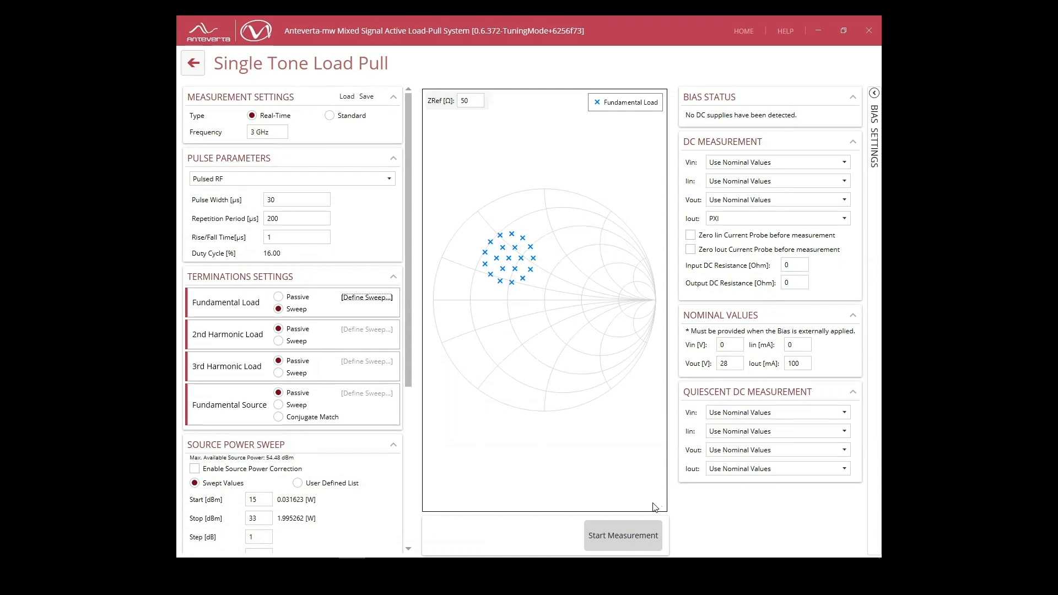
# Start the load-pull measurement over the cluster of fundamental load points
pyautogui.click(621, 535)
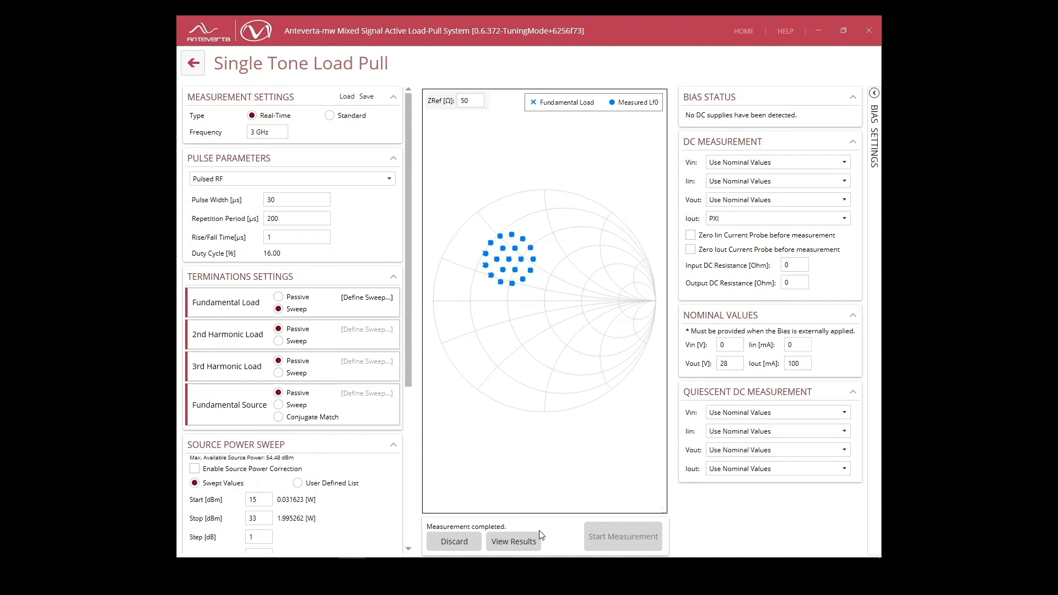
# Load results_12.mat and step the source power slider through about 19, 26.4 and 23 dBm
pyautogui.click(513, 540)
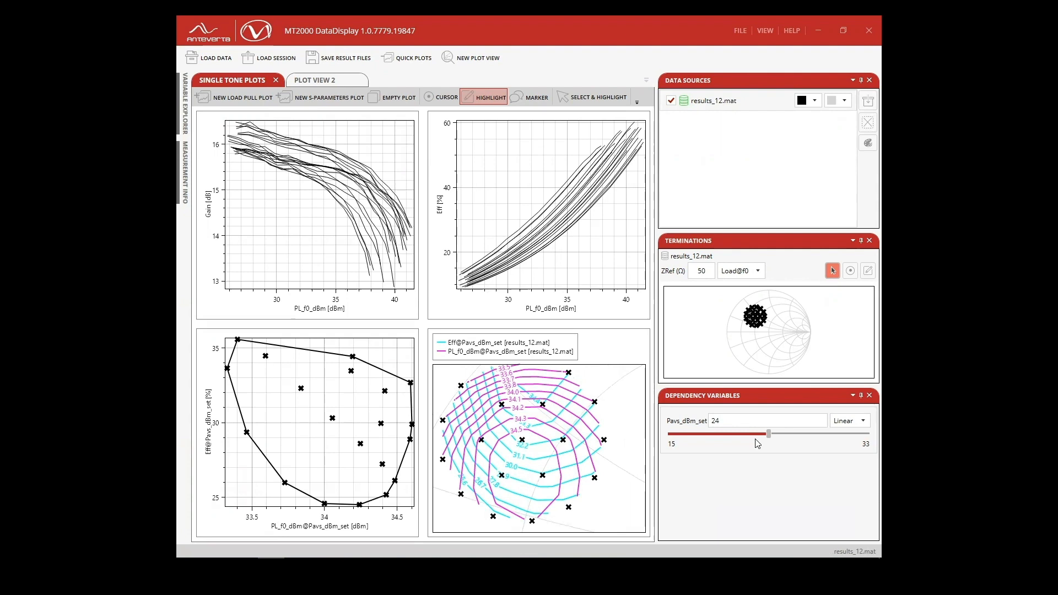
pyautogui.moveTo(768, 433); pyautogui.dragTo(713, 433)
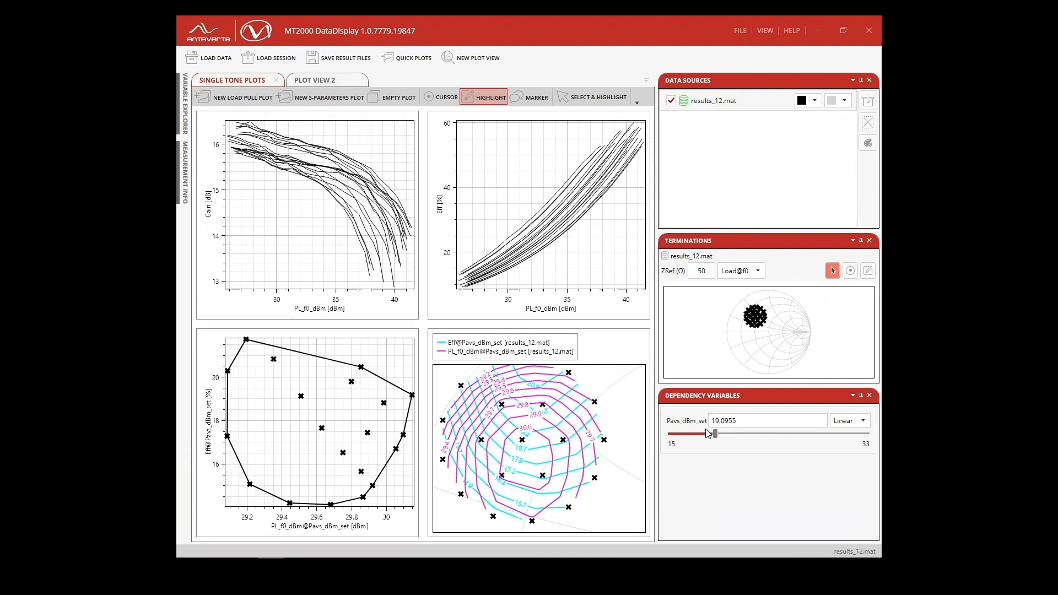
pyautogui.moveTo(713, 433); pyautogui.dragTo(799, 436)
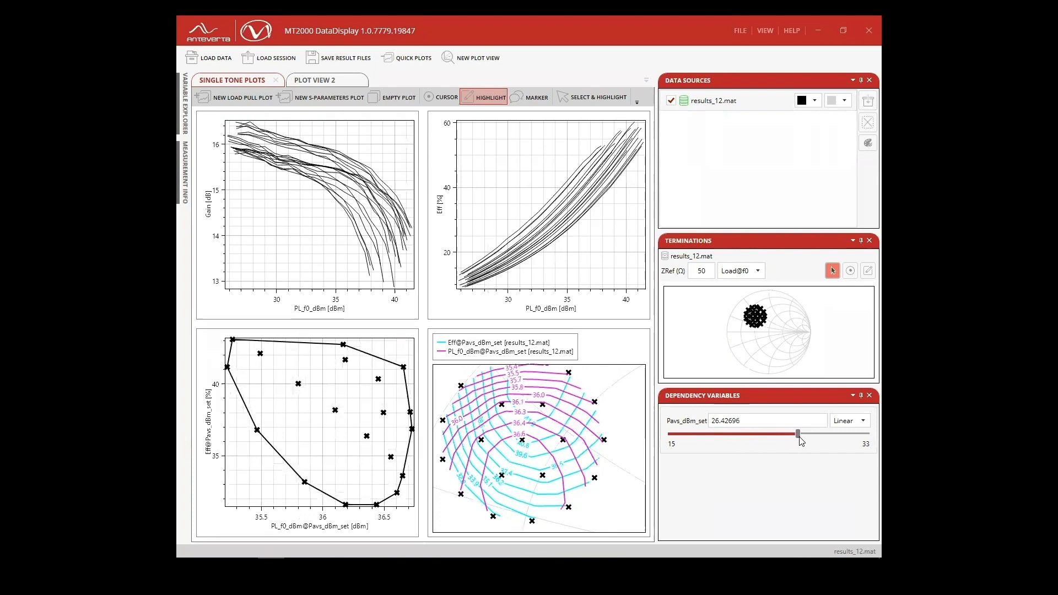
pyautogui.moveTo(800, 434); pyautogui.dragTo(757, 433)
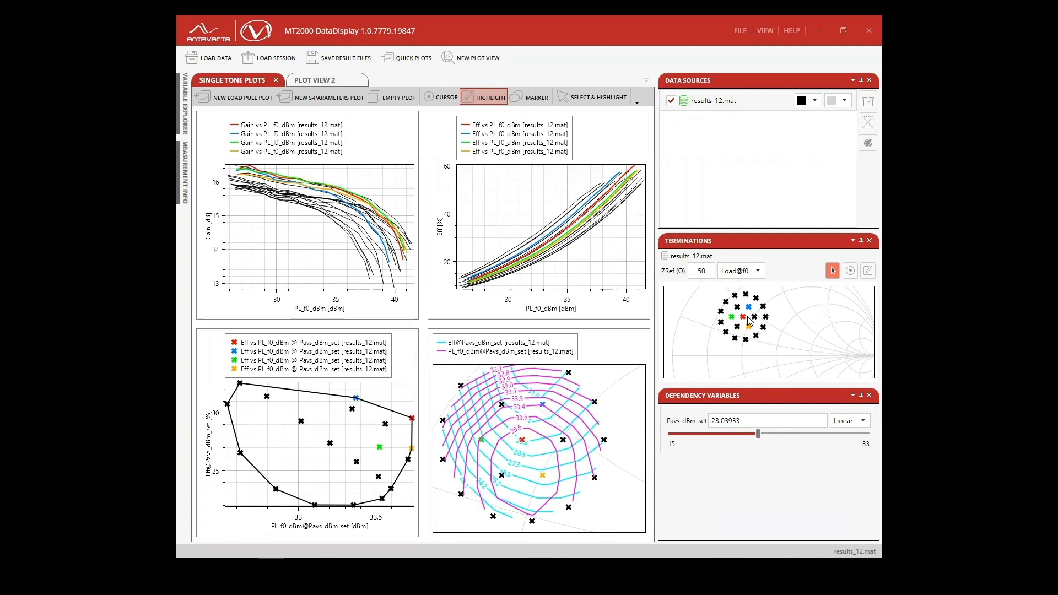
# Highlight the termination points on the chart and return to the Define Sweep settings
pyautogui.rightClick(745, 323)
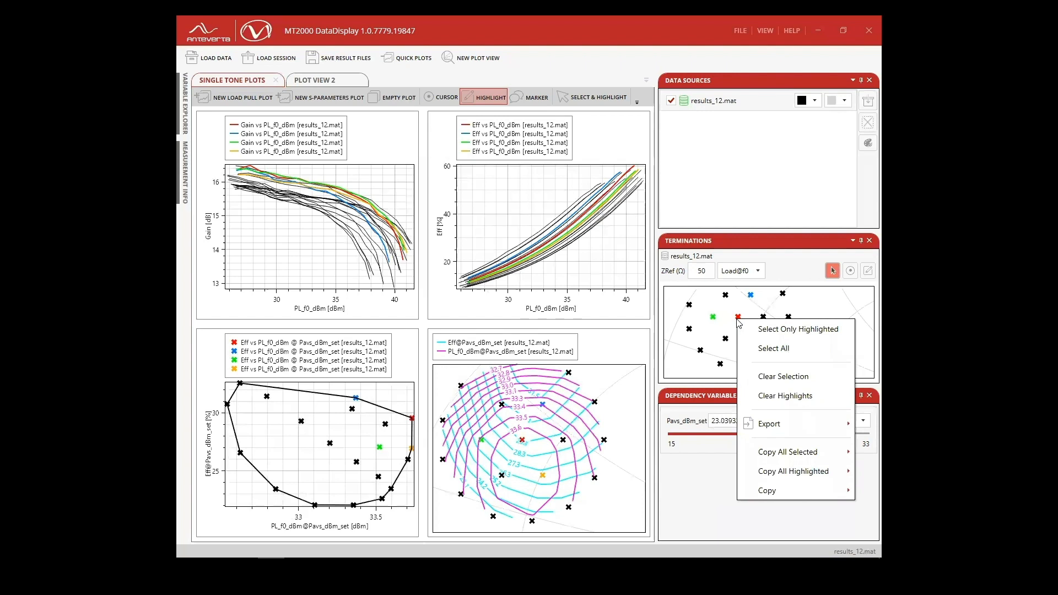
pyautogui.click(784, 396)
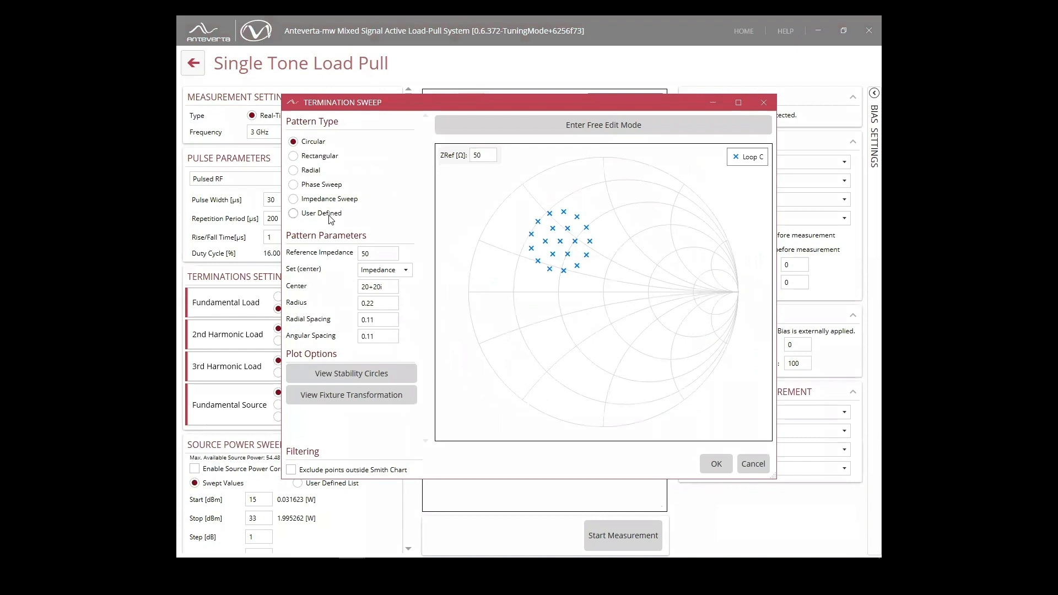
# Fix the fundamental load at user-defined 20+20i and phase-sweep the 2nd harmonic at radius 0.9
pyautogui.click(293, 213)
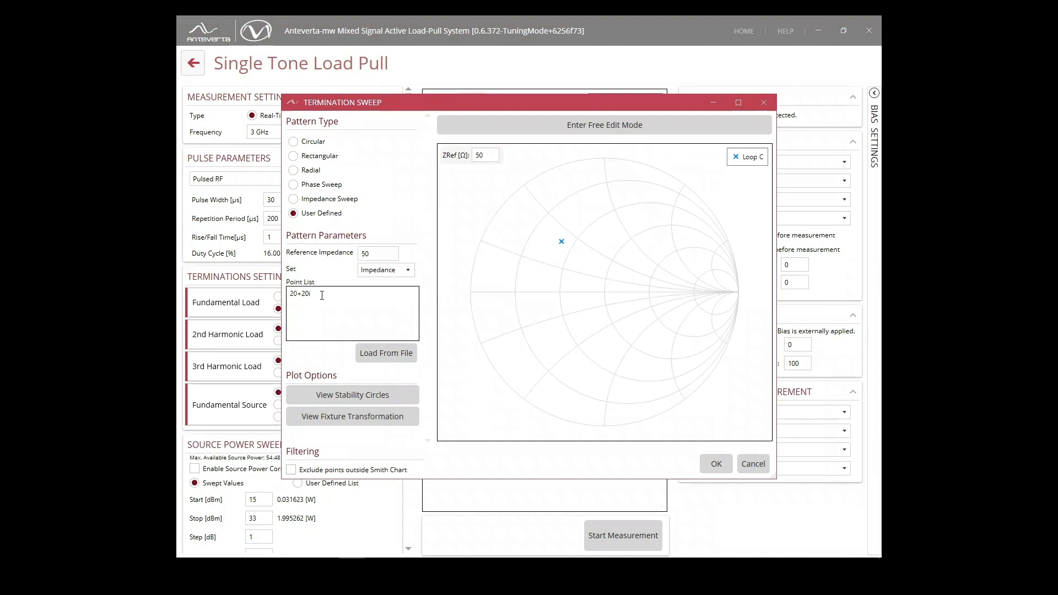
pyautogui.click(715, 463)
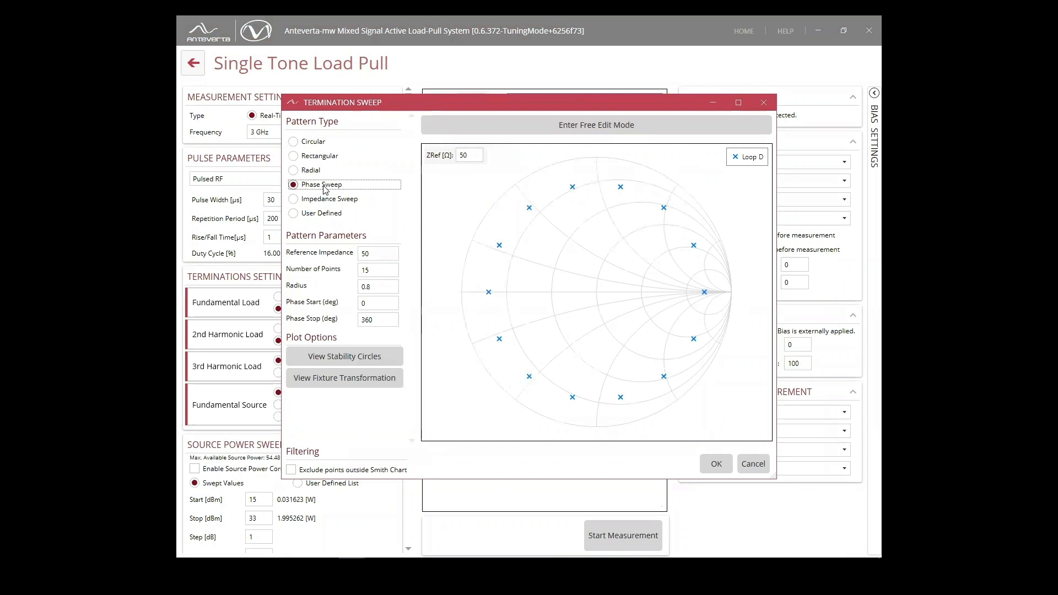
pyautogui.write('0.9')
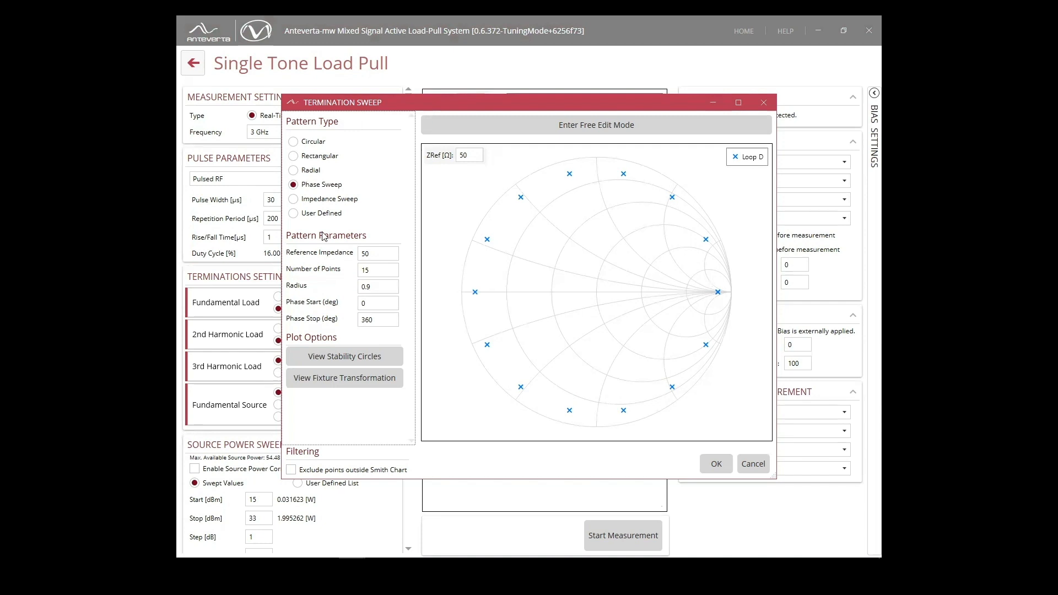
pyautogui.click(715, 464)
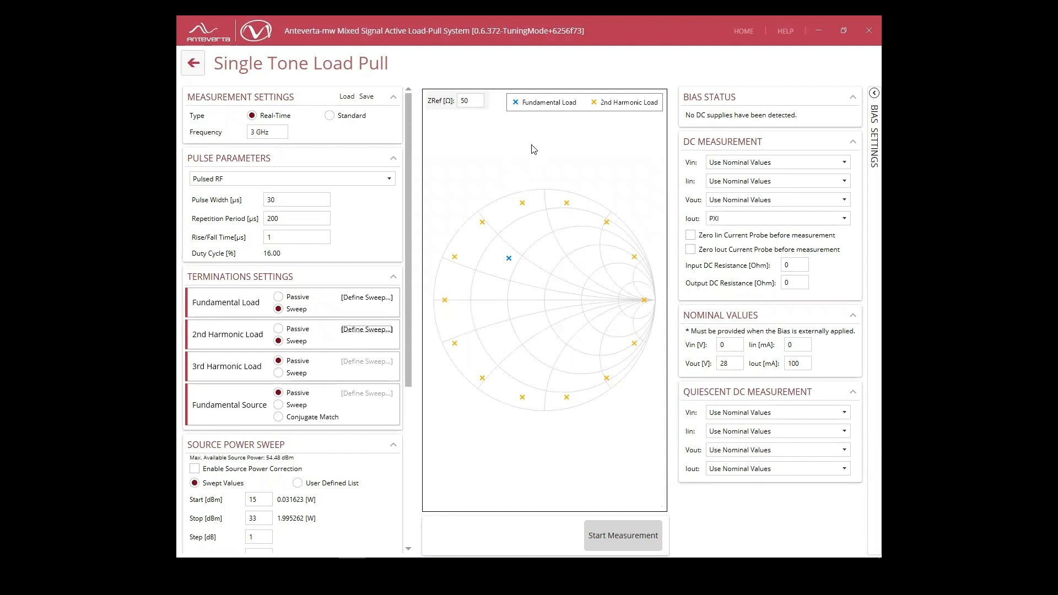
pyautogui.moveTo(601, 482)
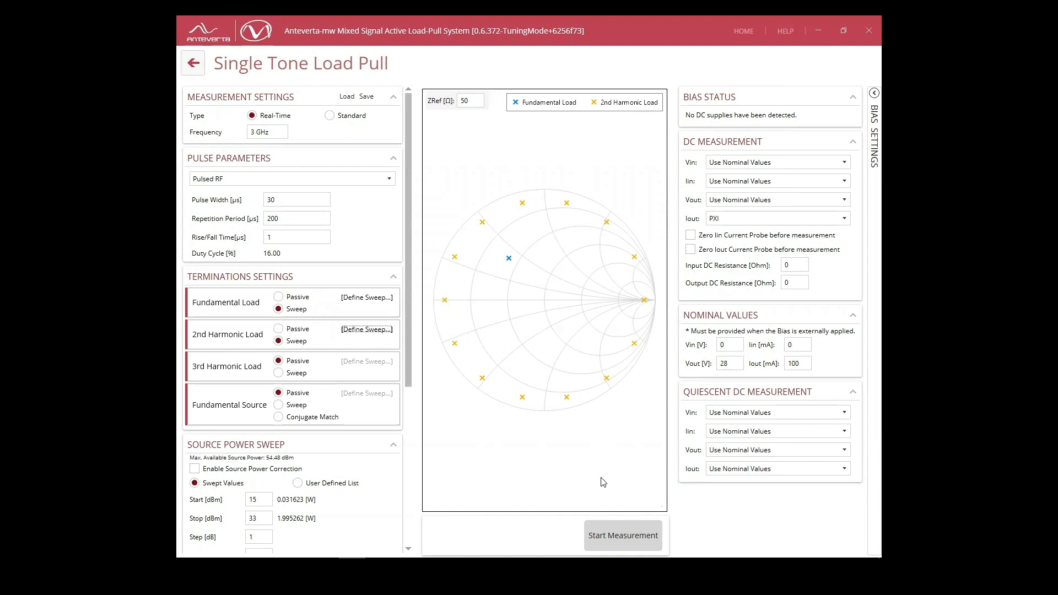
# Start the 2nd harmonic phase-sweep measurement, producing results_13.mat
pyautogui.click(622, 534)
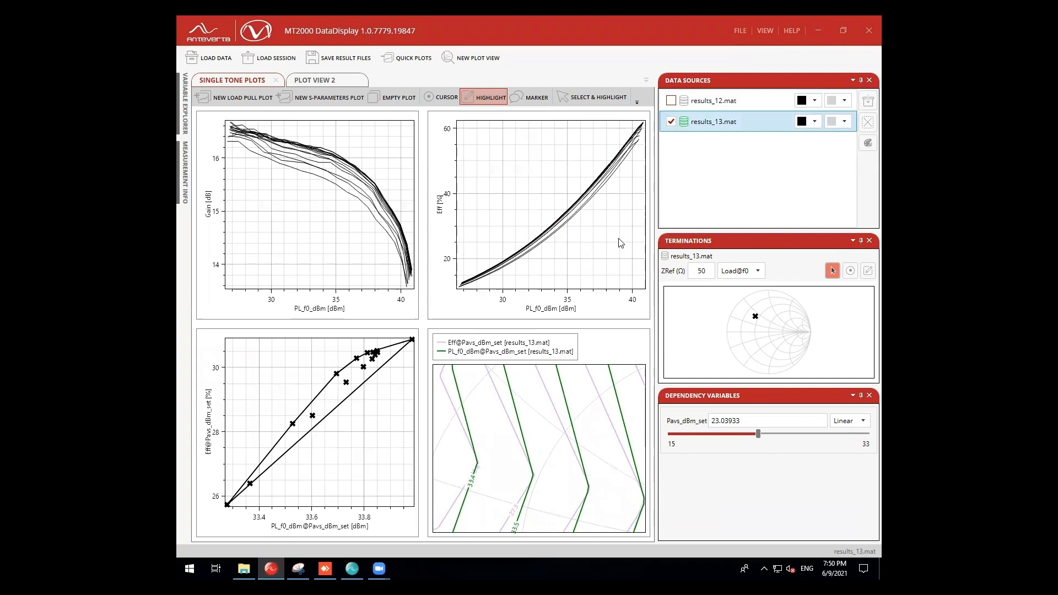
# Raise the Pavs_dBm_set slider to about 29.6 dBm
pyautogui.moveTo(757, 433); pyautogui.dragTo(801, 433)
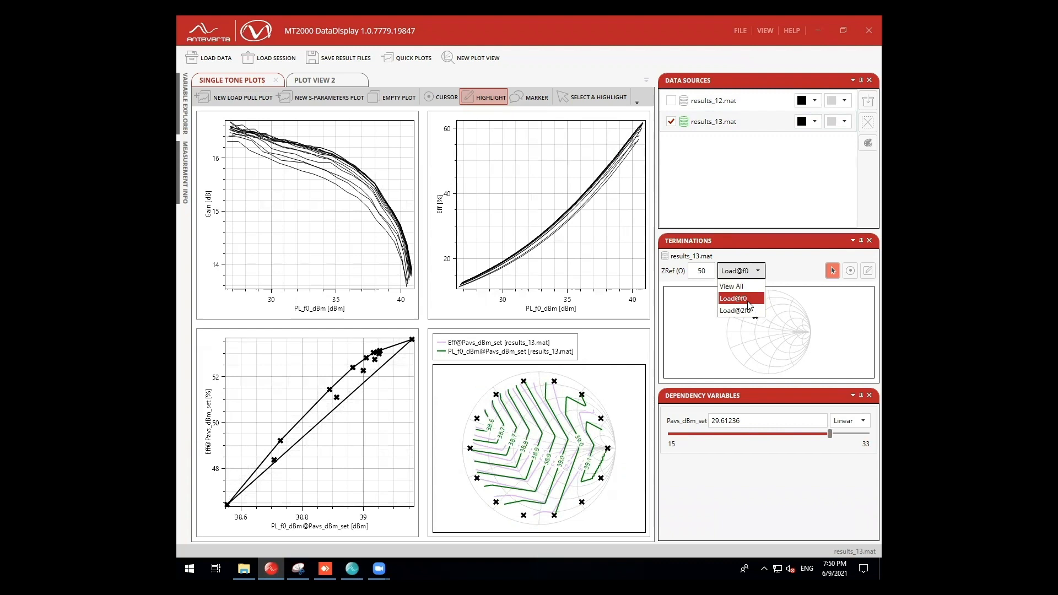
# Switch the Terminations chart to Load@2f0 and enter 30 for the highlighted point
pyautogui.click(733, 310)
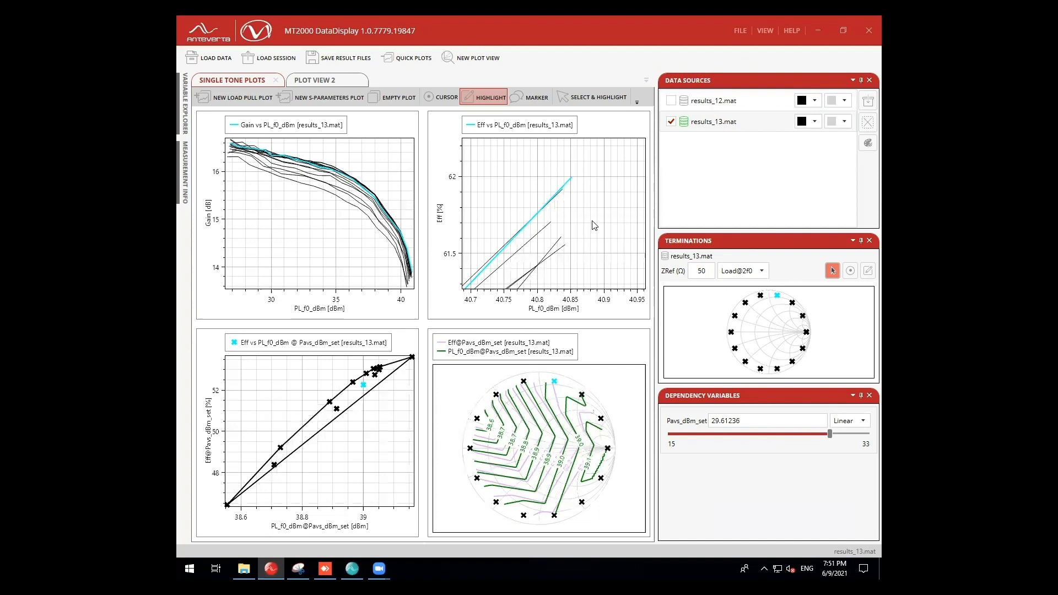
pyautogui.write('30')
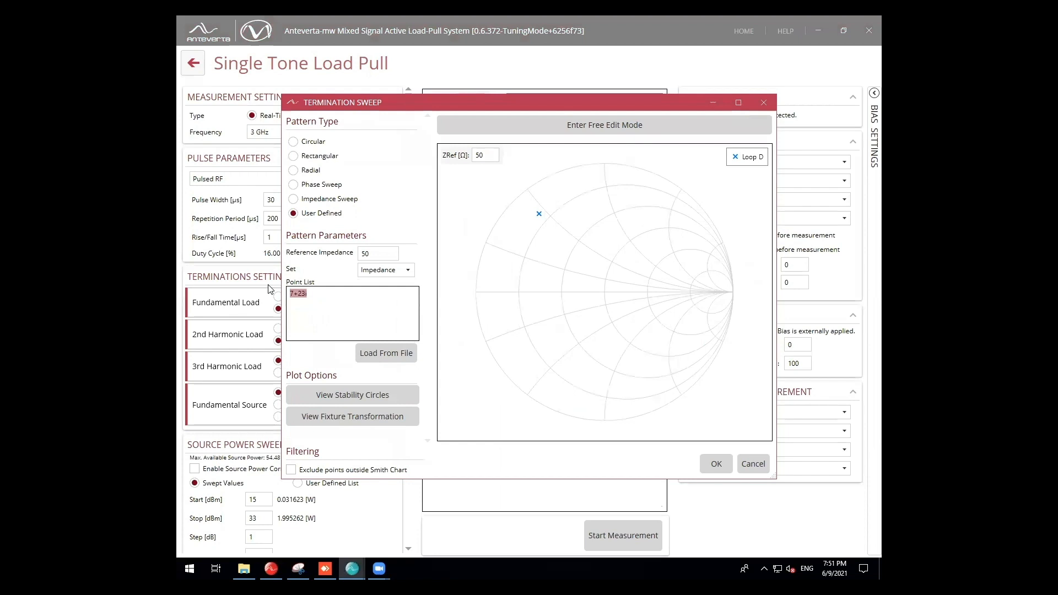
# Confirm the Termination Sweep dialog holding one user-defined 2nd harmonic point
pyautogui.click(715, 463)
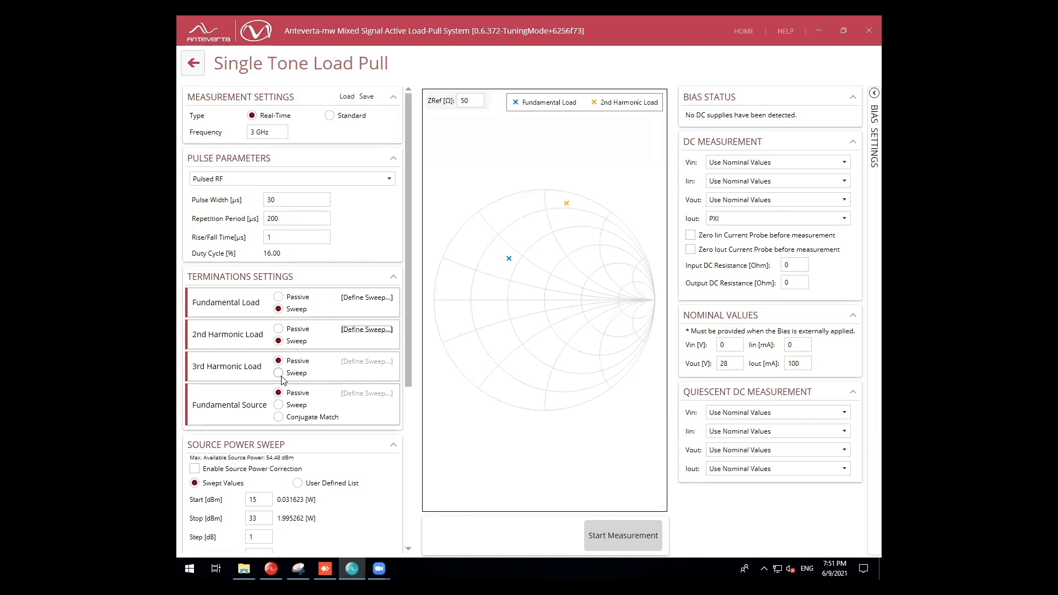
# Sweep the 3rd harmonic load over a 15-point phase circle at radius 0.9, 0 to 360 degrees
pyautogui.click(366, 297)
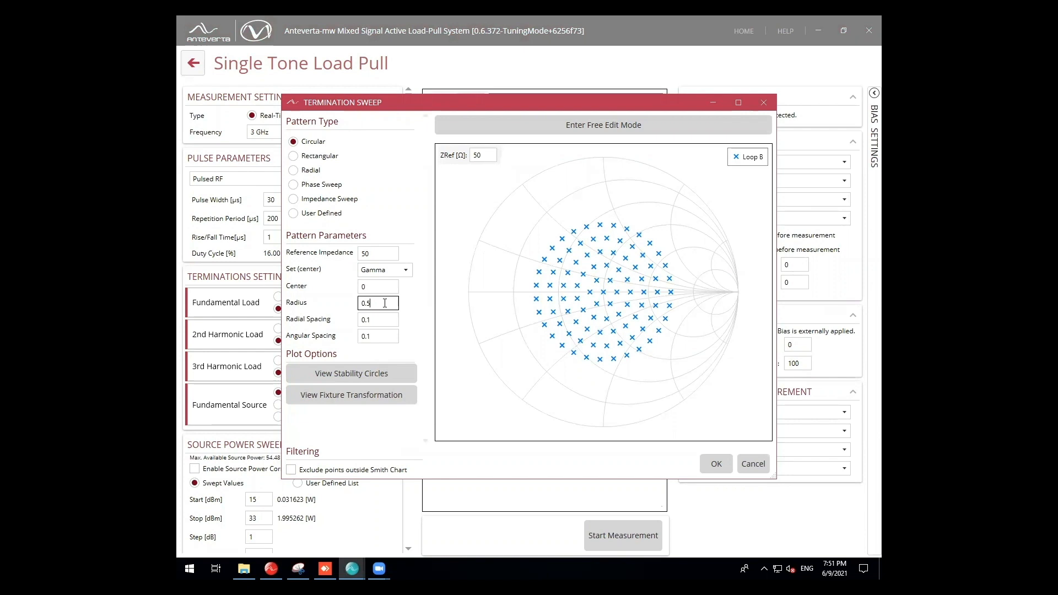
pyautogui.click(294, 184)
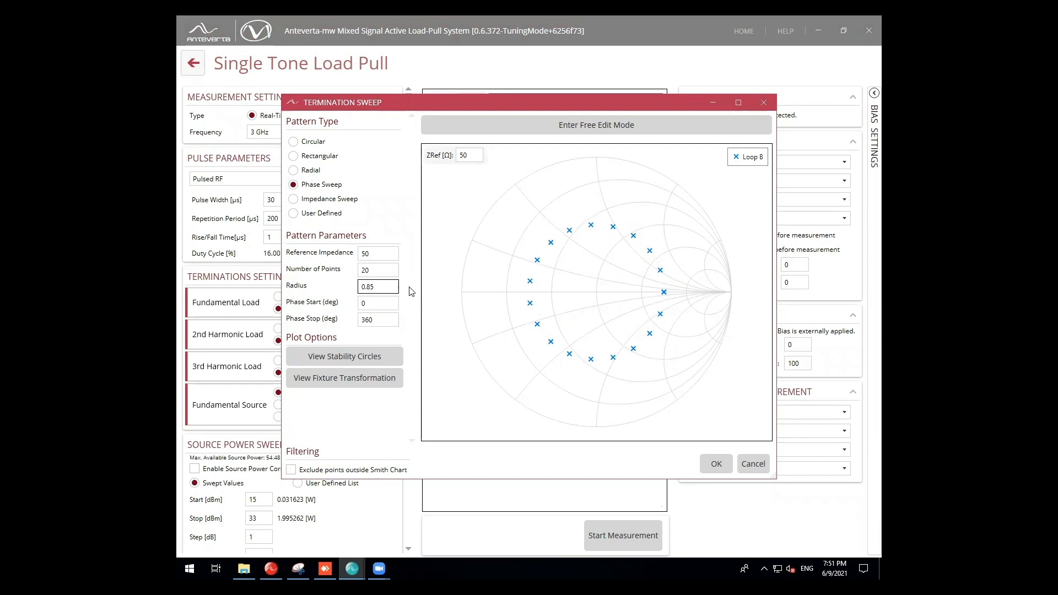
pyautogui.click(715, 463)
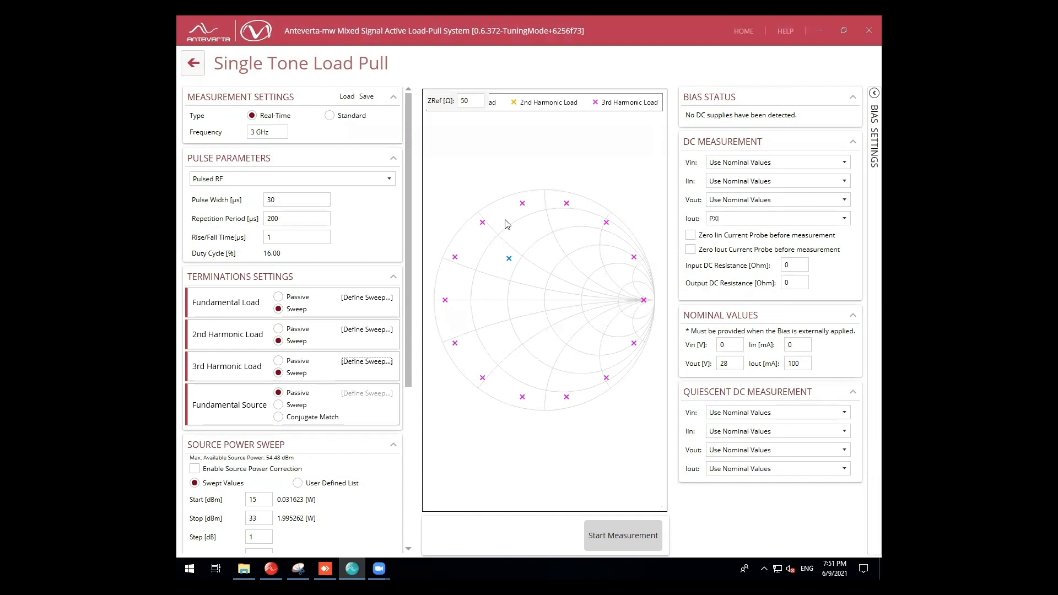
pyautogui.click(367, 297)
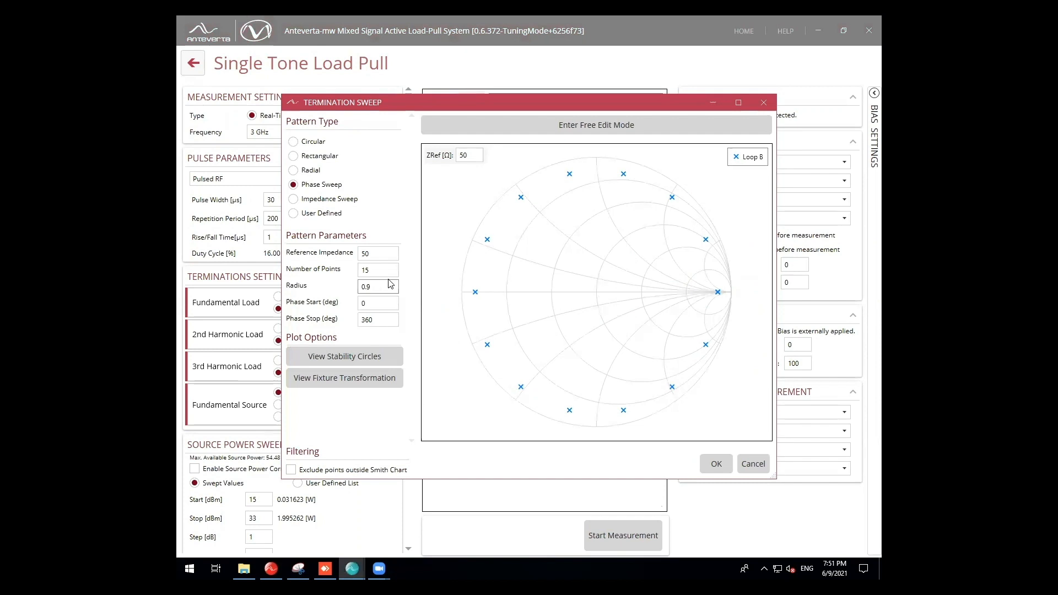
pyautogui.click(715, 463)
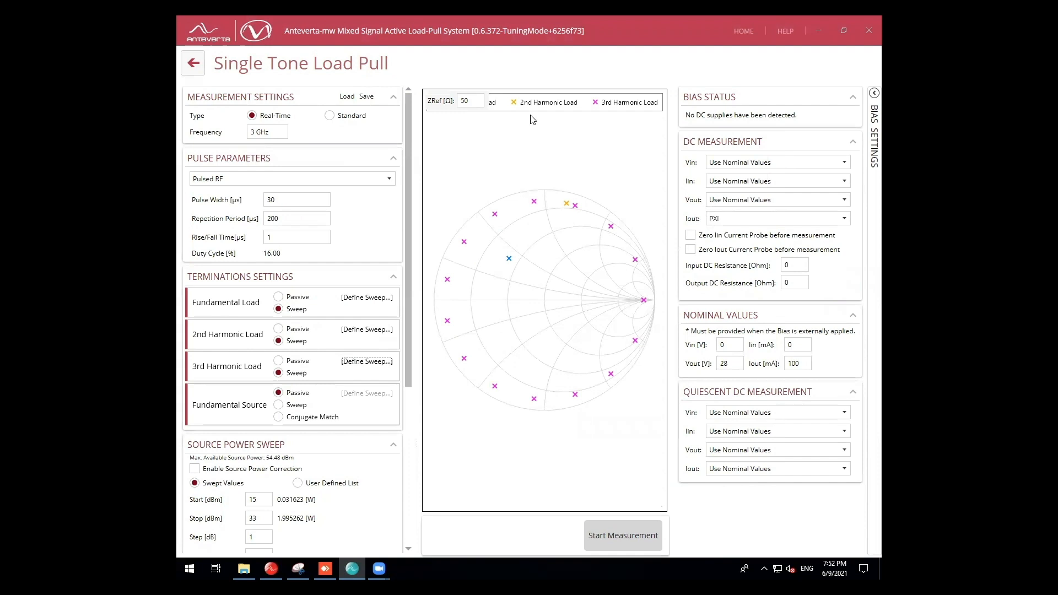
pyautogui.moveTo(453, 498)
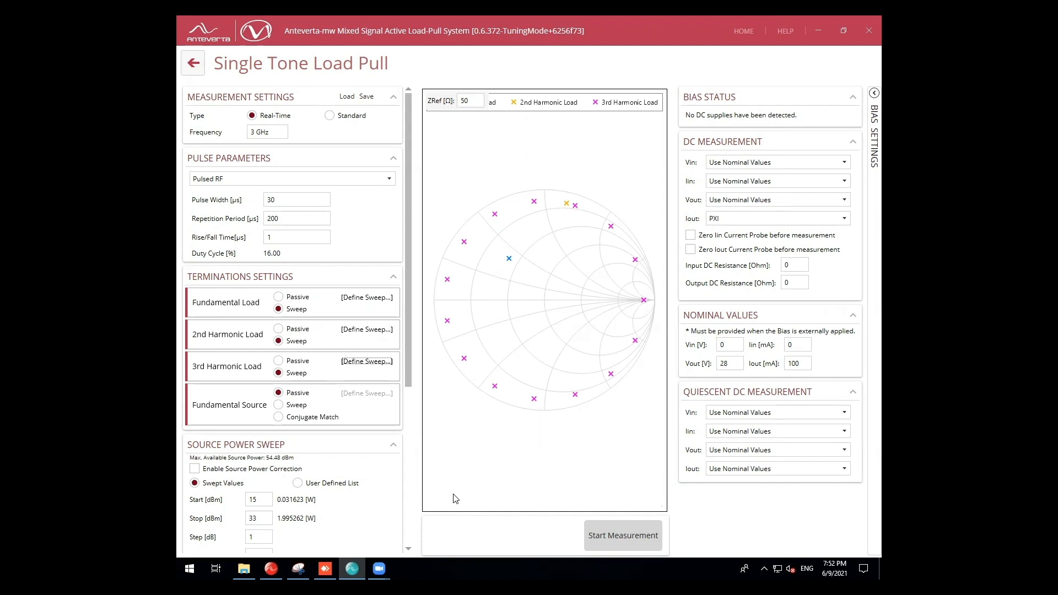
# Start the 3rd harmonic phase-sweep measurement, producing results_14.mat
pyautogui.click(622, 535)
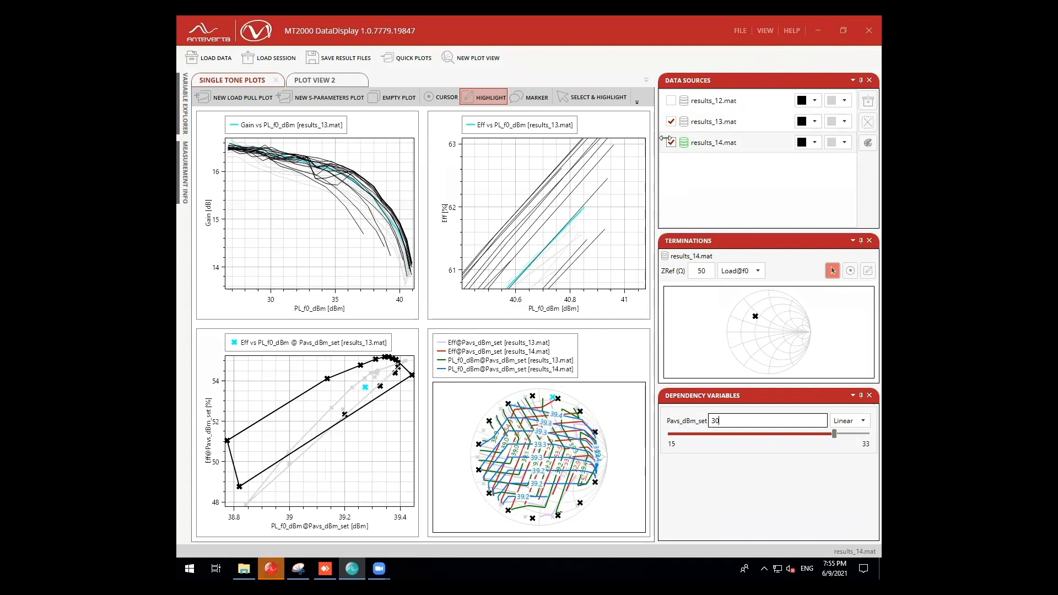
# Toggle results_13 against results_14 in Data Sources, then leave only results_12 checked
pyautogui.click(671, 121)
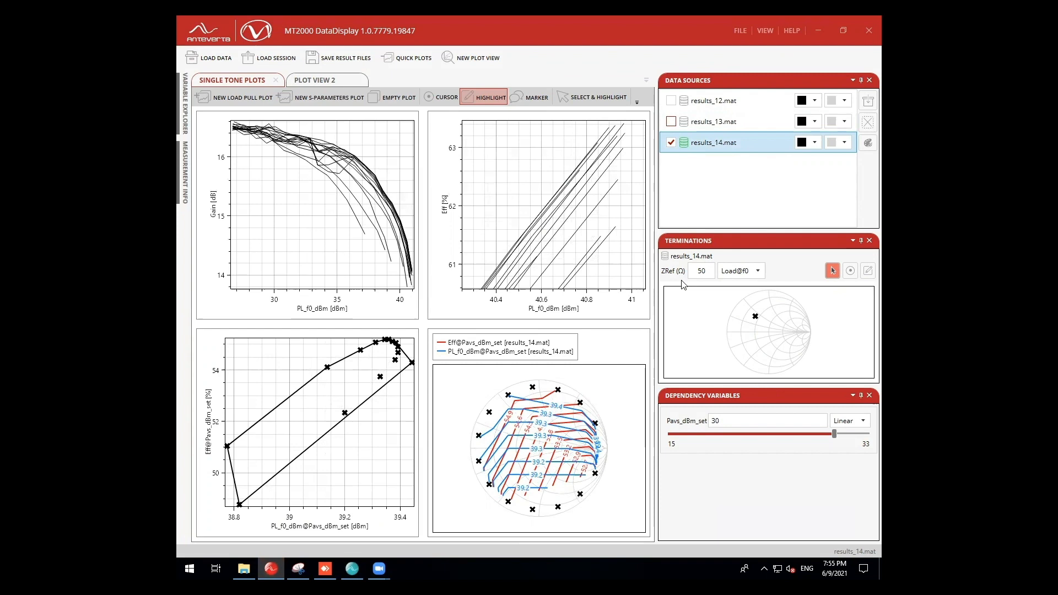
pyautogui.click(671, 120)
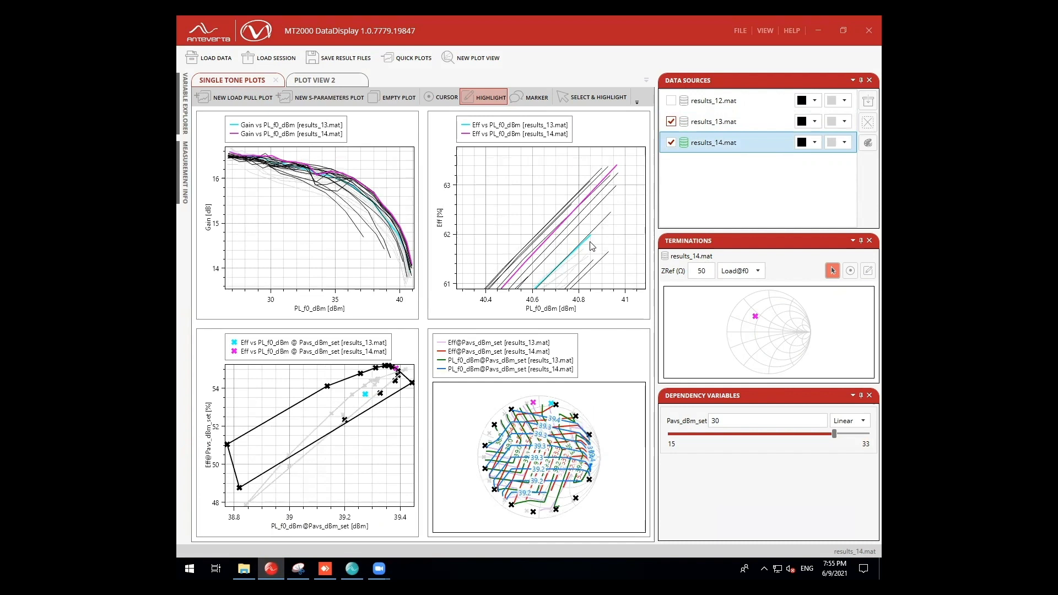
pyautogui.click(671, 121)
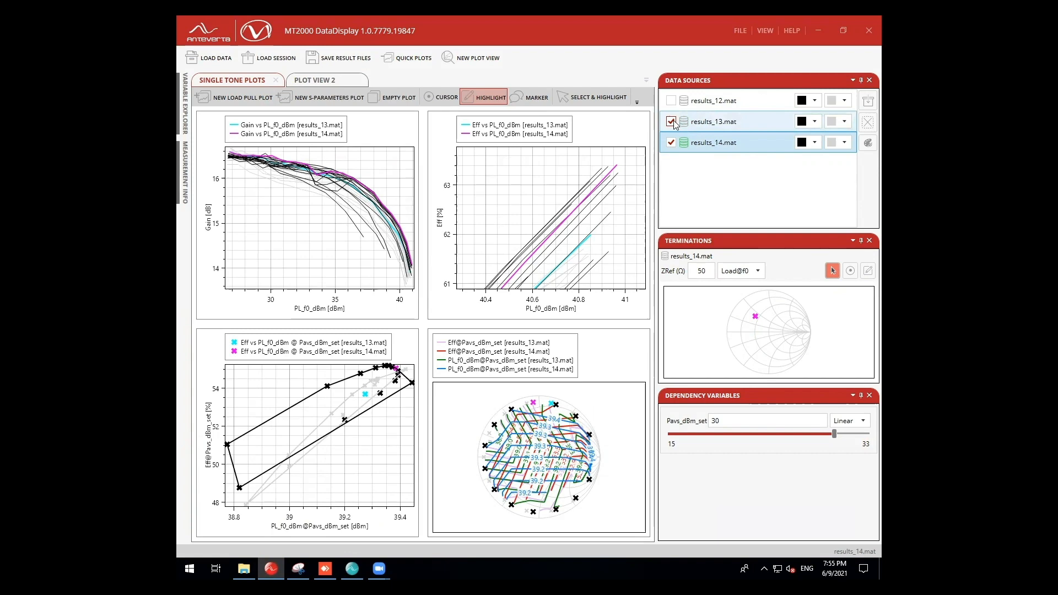
pyautogui.click(670, 99)
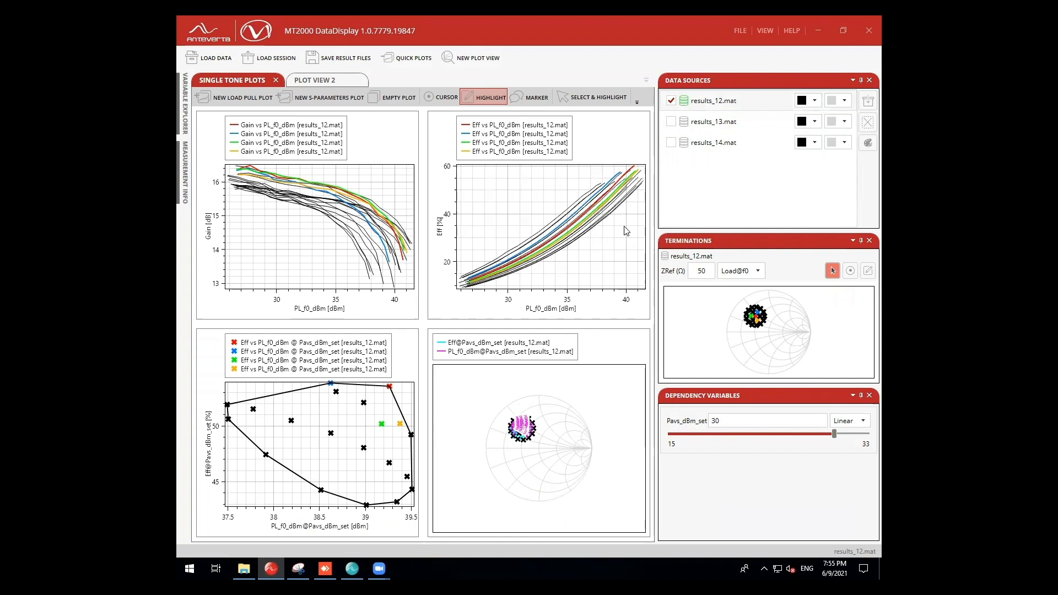
# Start a new load-pull plot of PL_3f0_dBm against Pavs_dBm_set in a fourth plot view
pyautogui.click(670, 142)
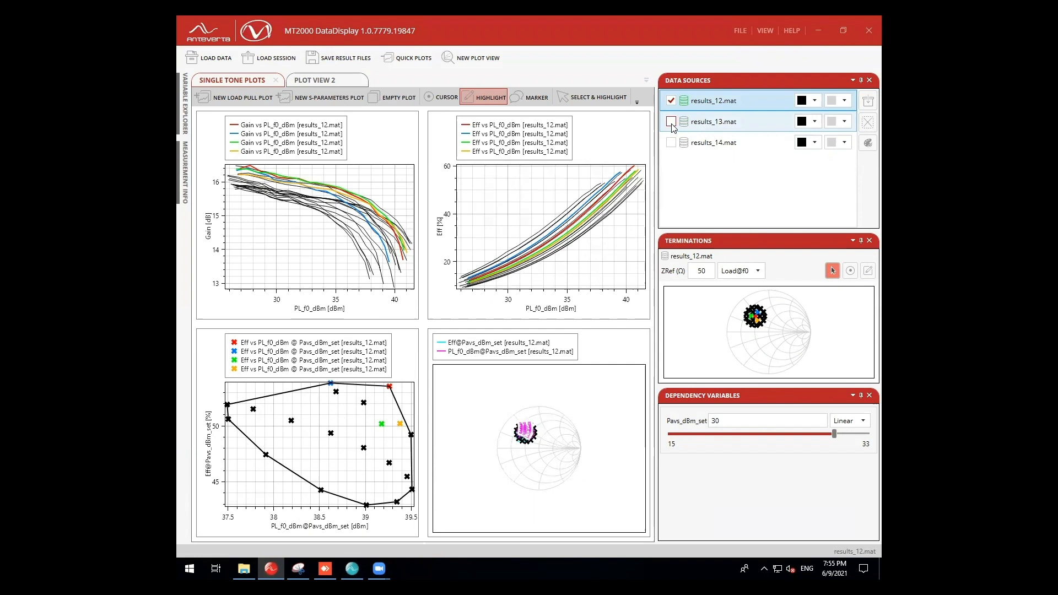
pyautogui.click(314, 79)
pyautogui.write('Pl')
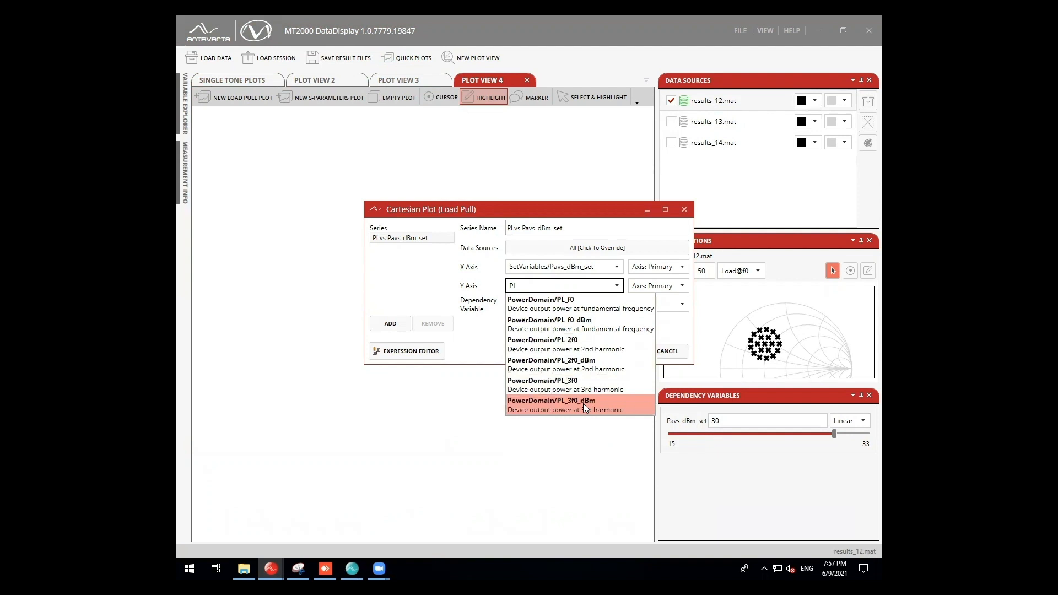
# Plot PL_3f0_dBm, zoom into the upper curves and reset, then start a fifth plot view
pyautogui.click(551, 405)
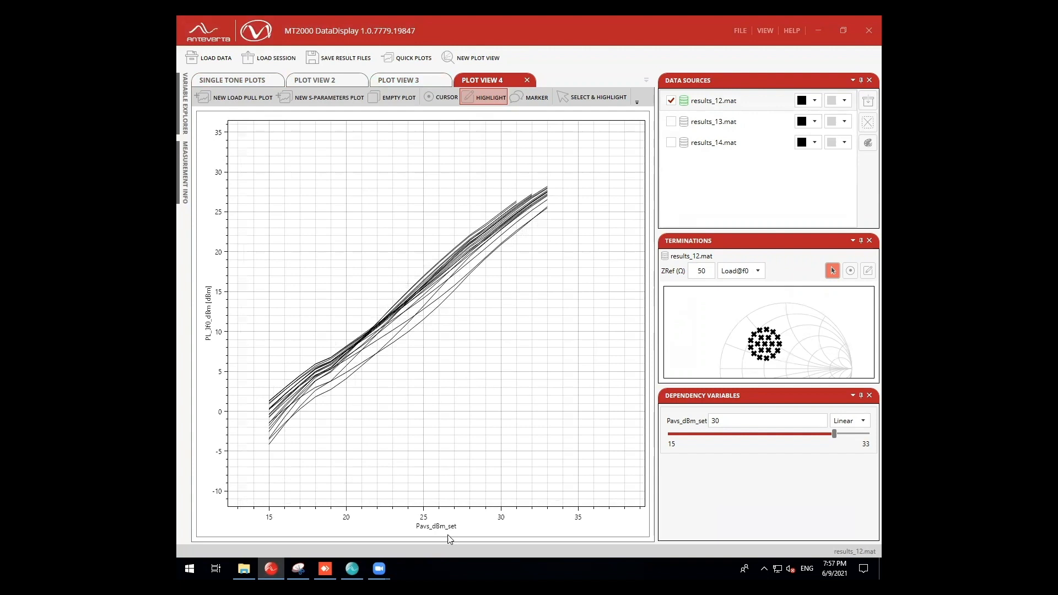
pyautogui.moveTo(833, 434); pyautogui.dragTo(790, 434)
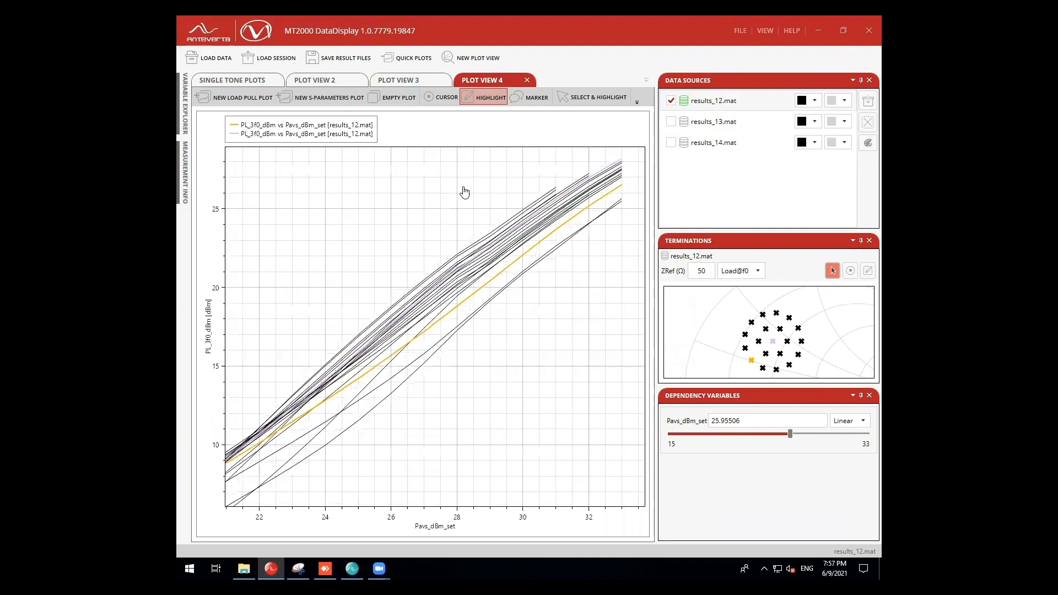
pyautogui.click(314, 79)
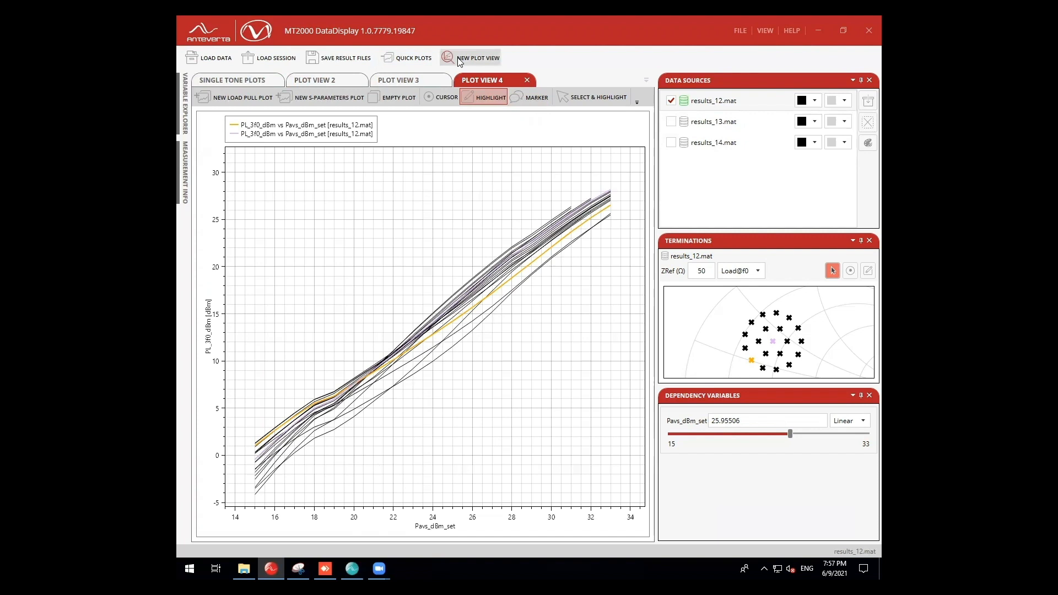
pyautogui.click(478, 58)
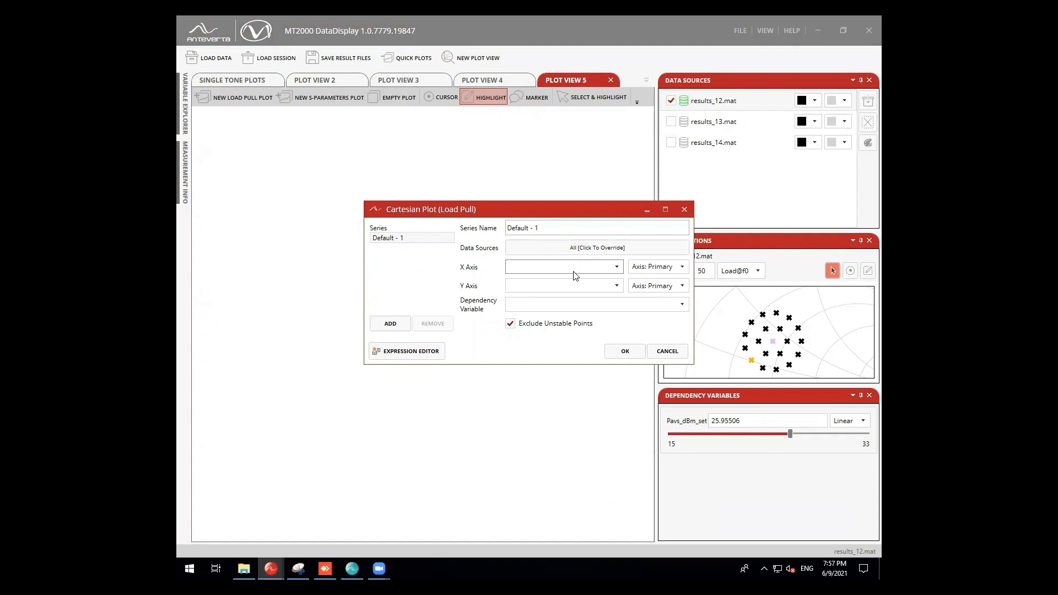
# Plot Iout against PL_f0_dBm, showing results_13 instead of results_12
pyautogui.click(563, 267)
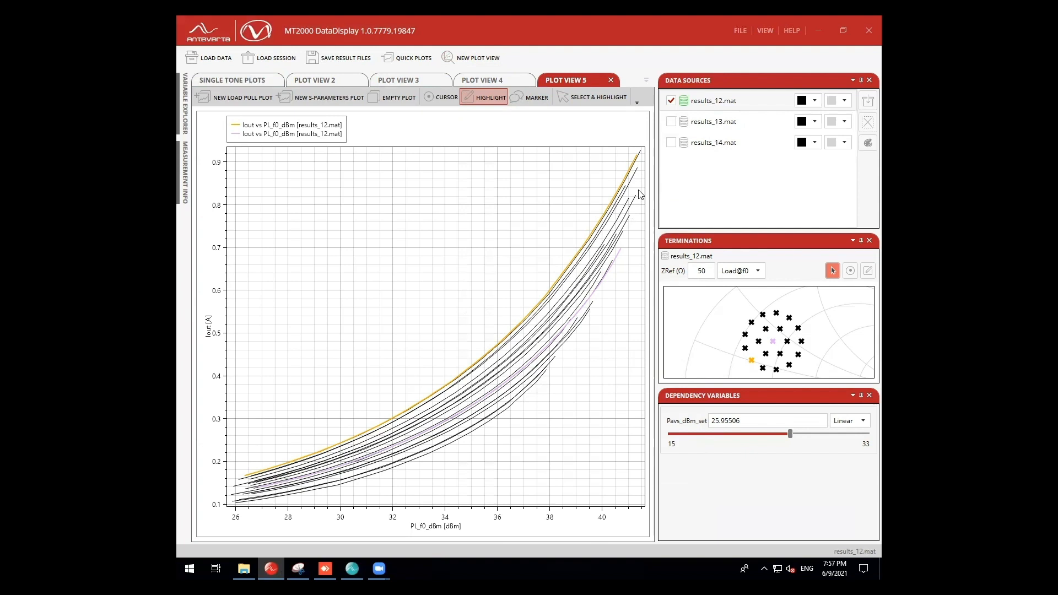
pyautogui.click(670, 99)
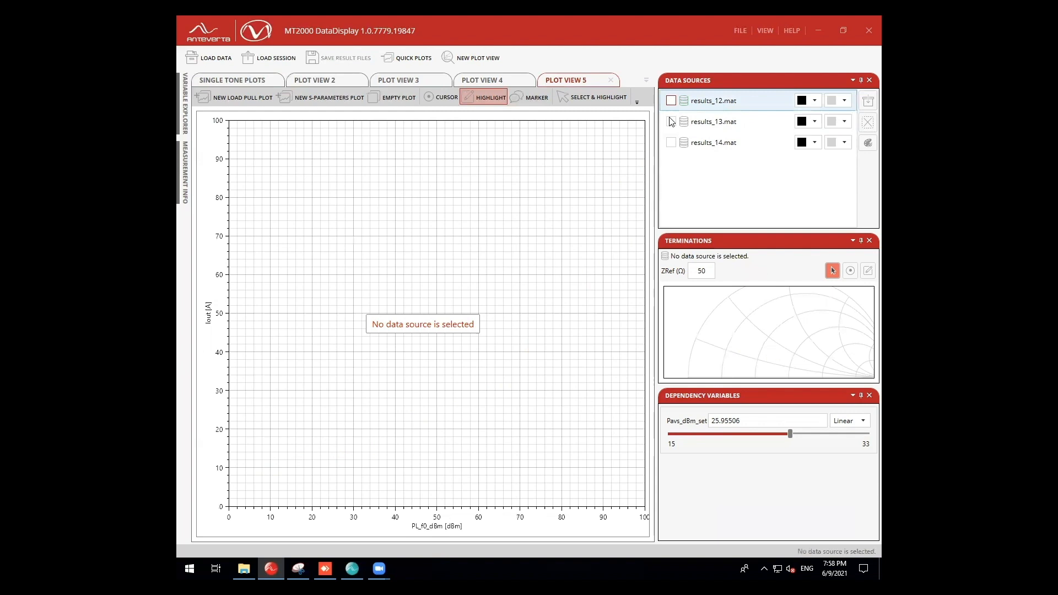
pyautogui.click(671, 121)
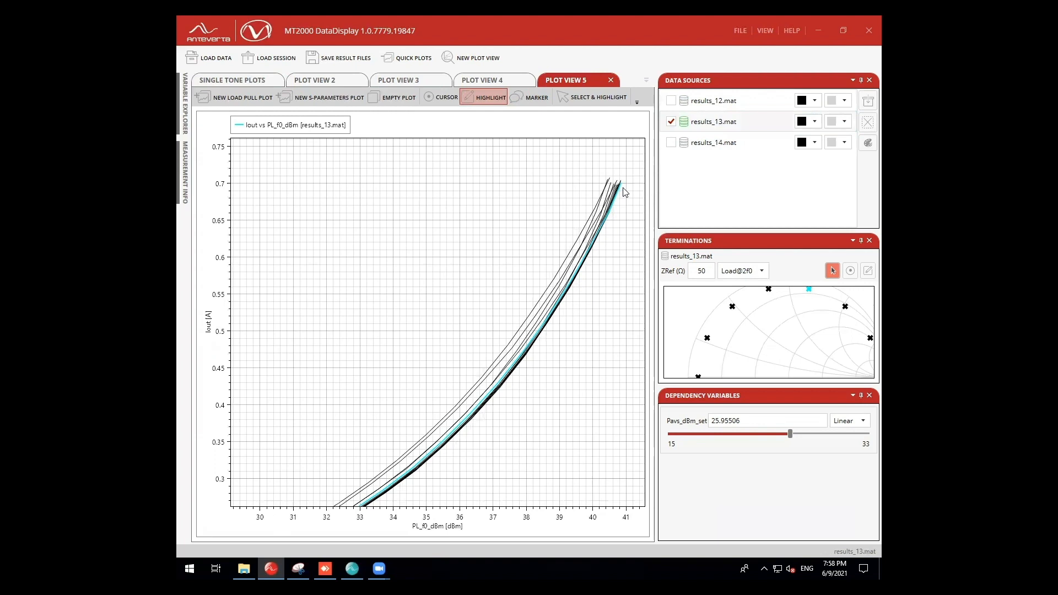
# Add results_12 and results_14 to the comparison, then return to the Single Tone Plots
pyautogui.click(670, 100)
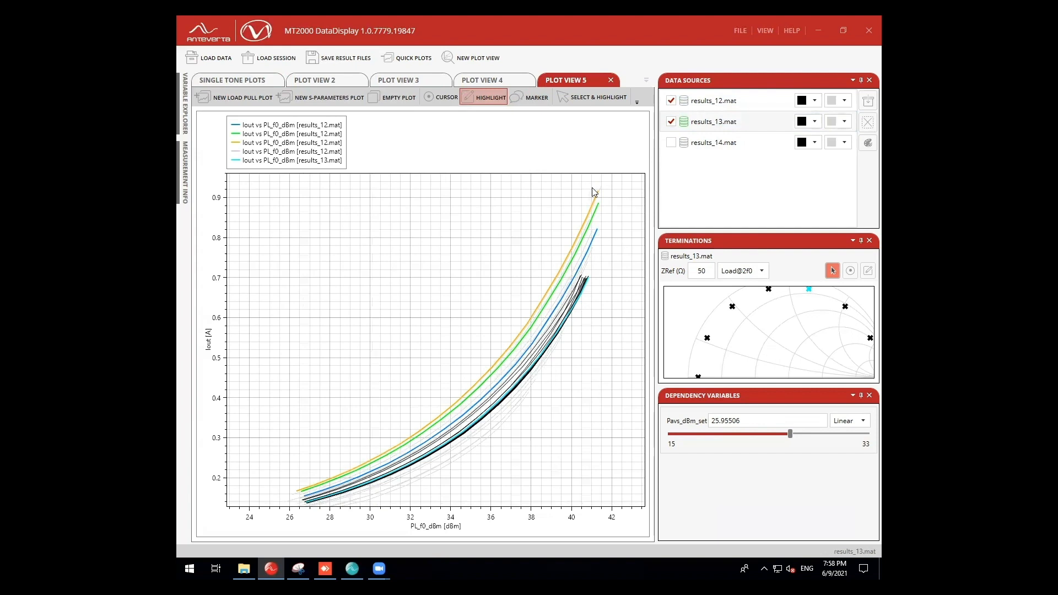
pyautogui.click(671, 142)
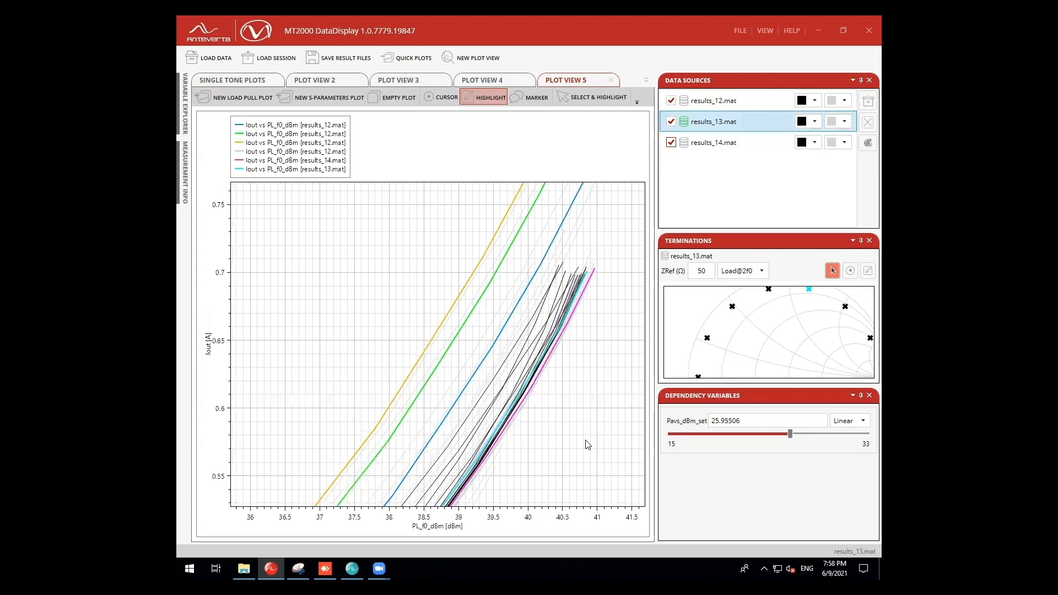
pyautogui.click(233, 80)
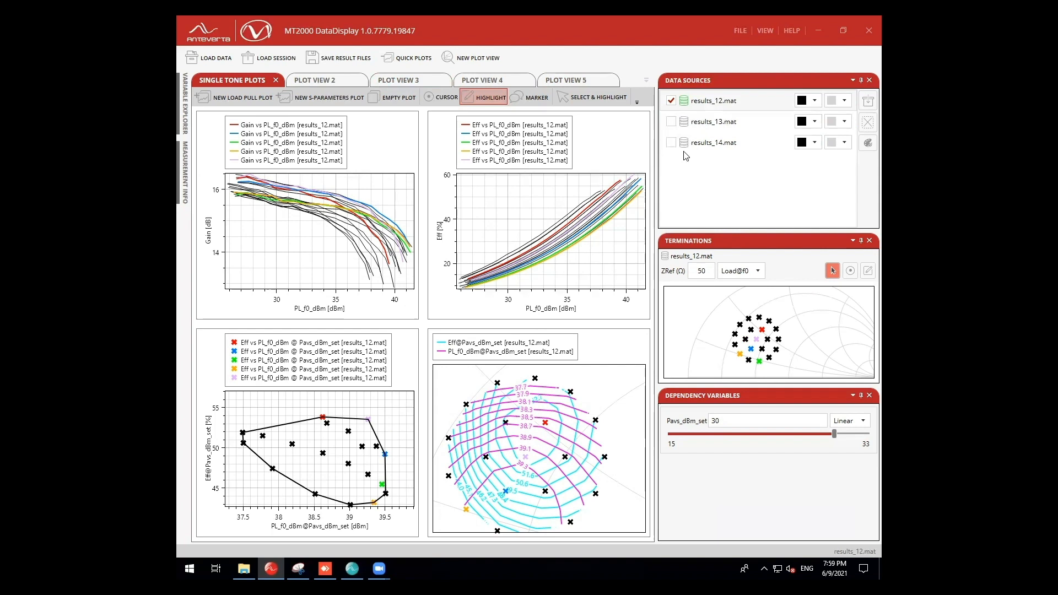
# Open a Scope View of the results_12 Iout_scope waveforms and plot them at Pavs 29 dBm
pyautogui.click(764, 30)
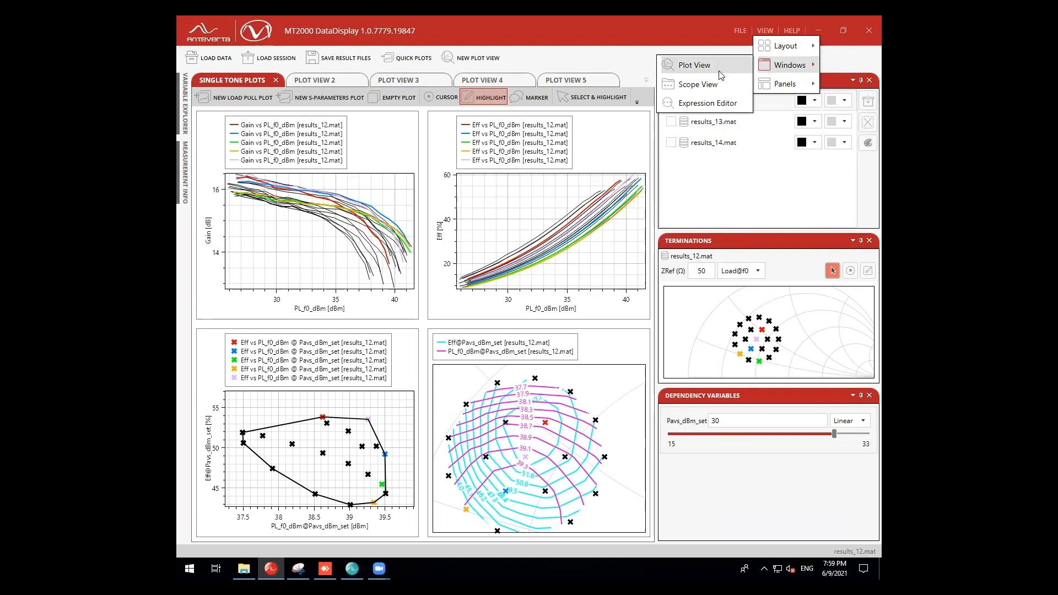
pyautogui.click(695, 84)
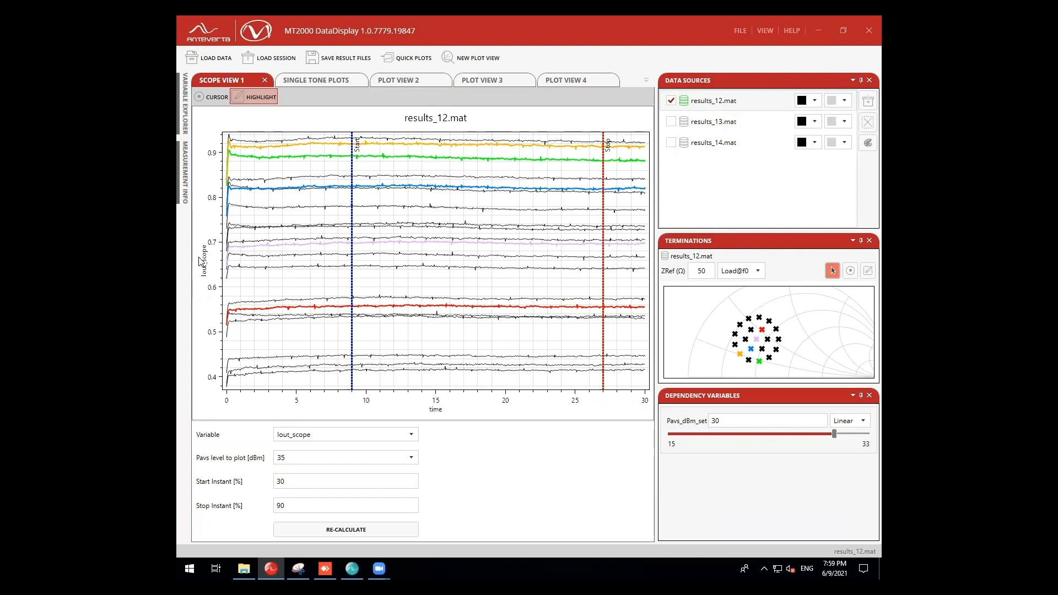
pyautogui.click(345, 457)
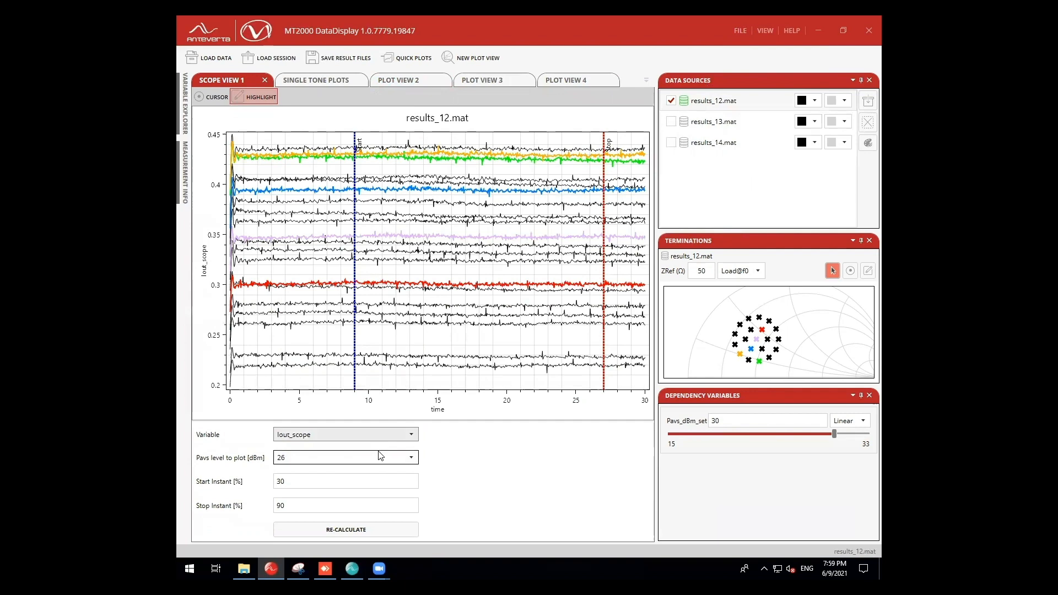
pyautogui.click(410, 457)
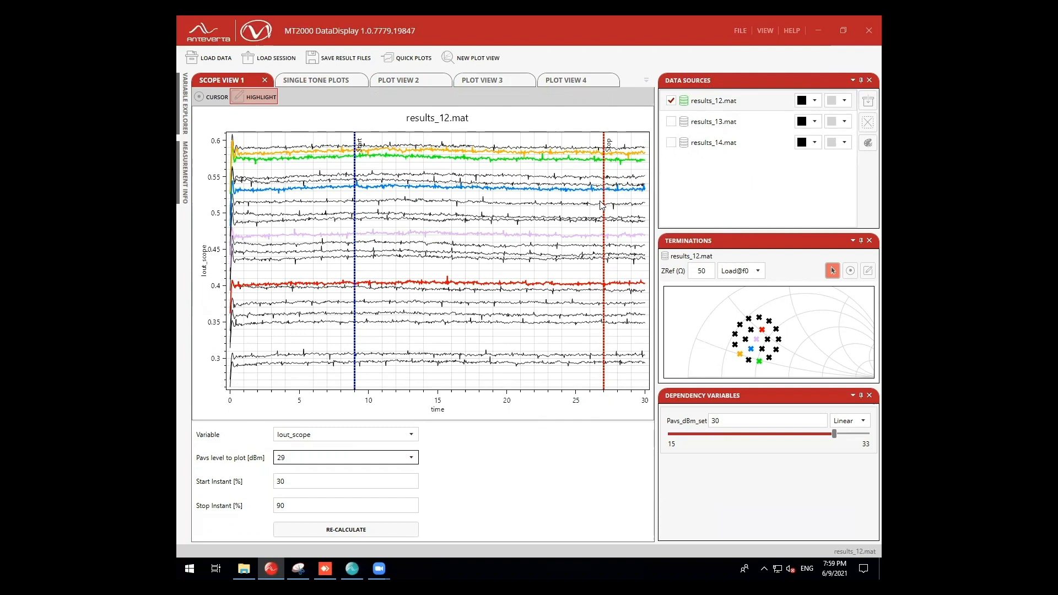